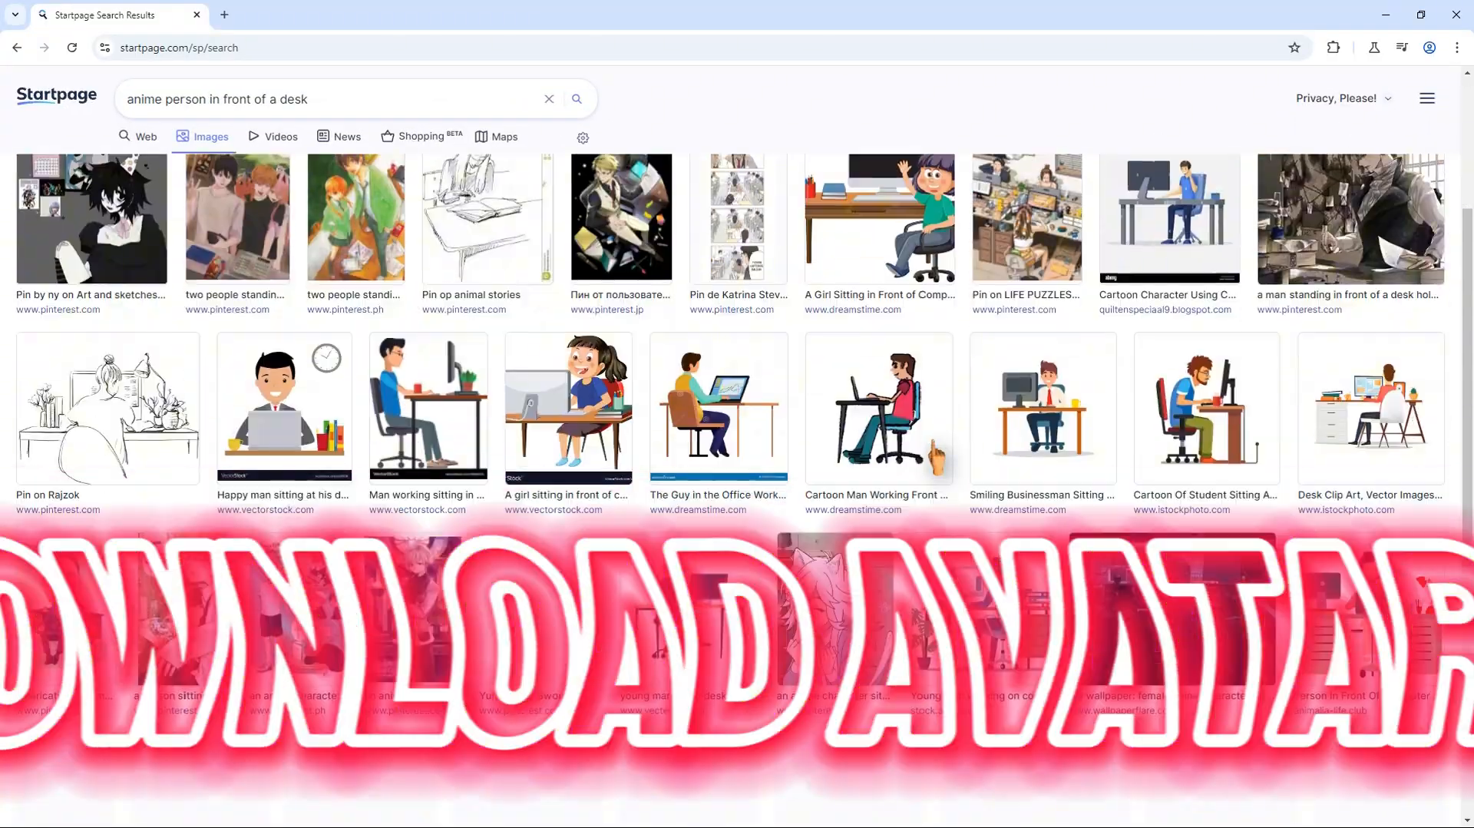
Try a different face shape and a different eye shape on the avatar
scroll("down", 3)
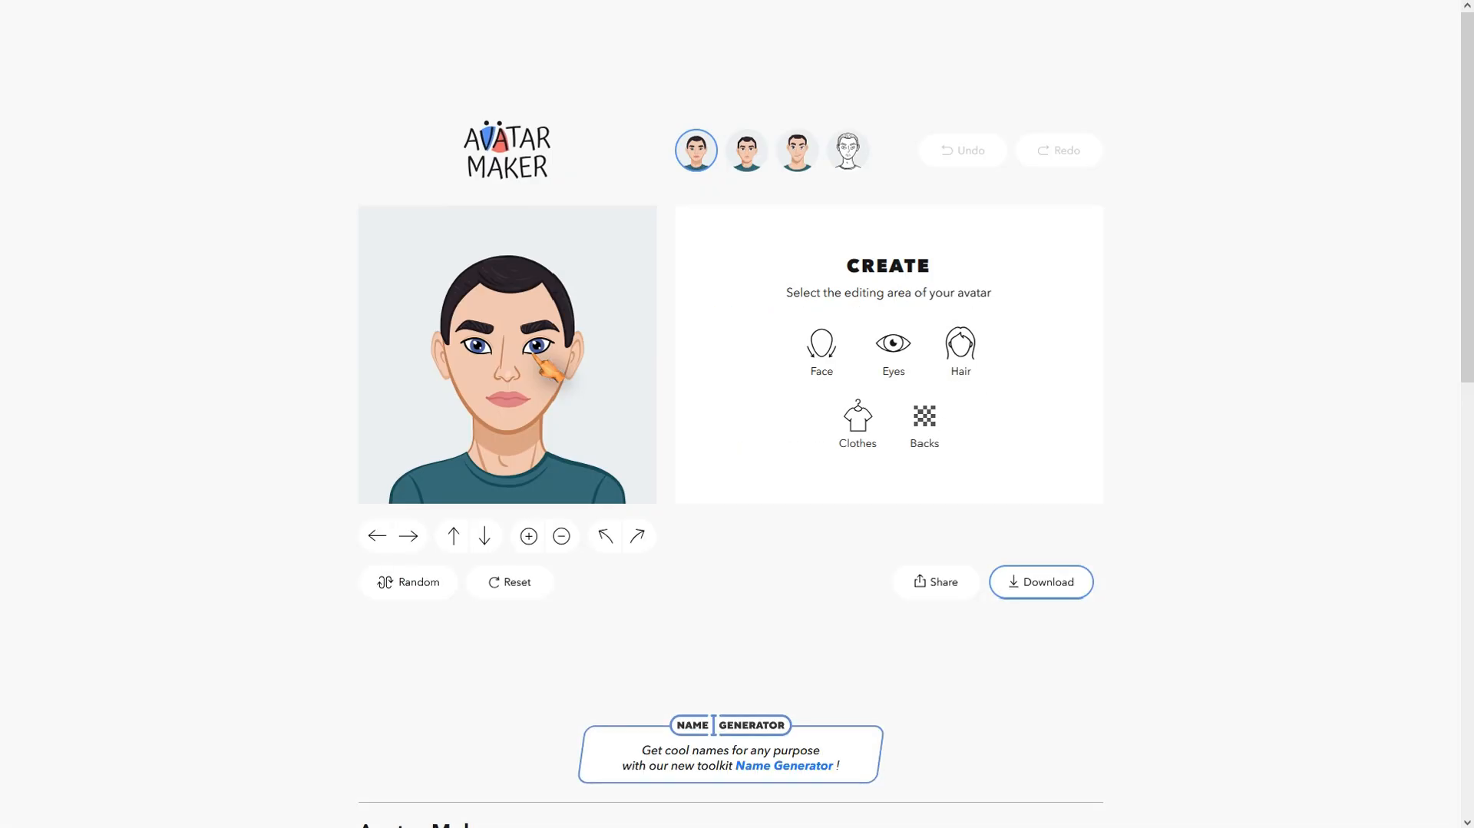
left_click(820, 350)
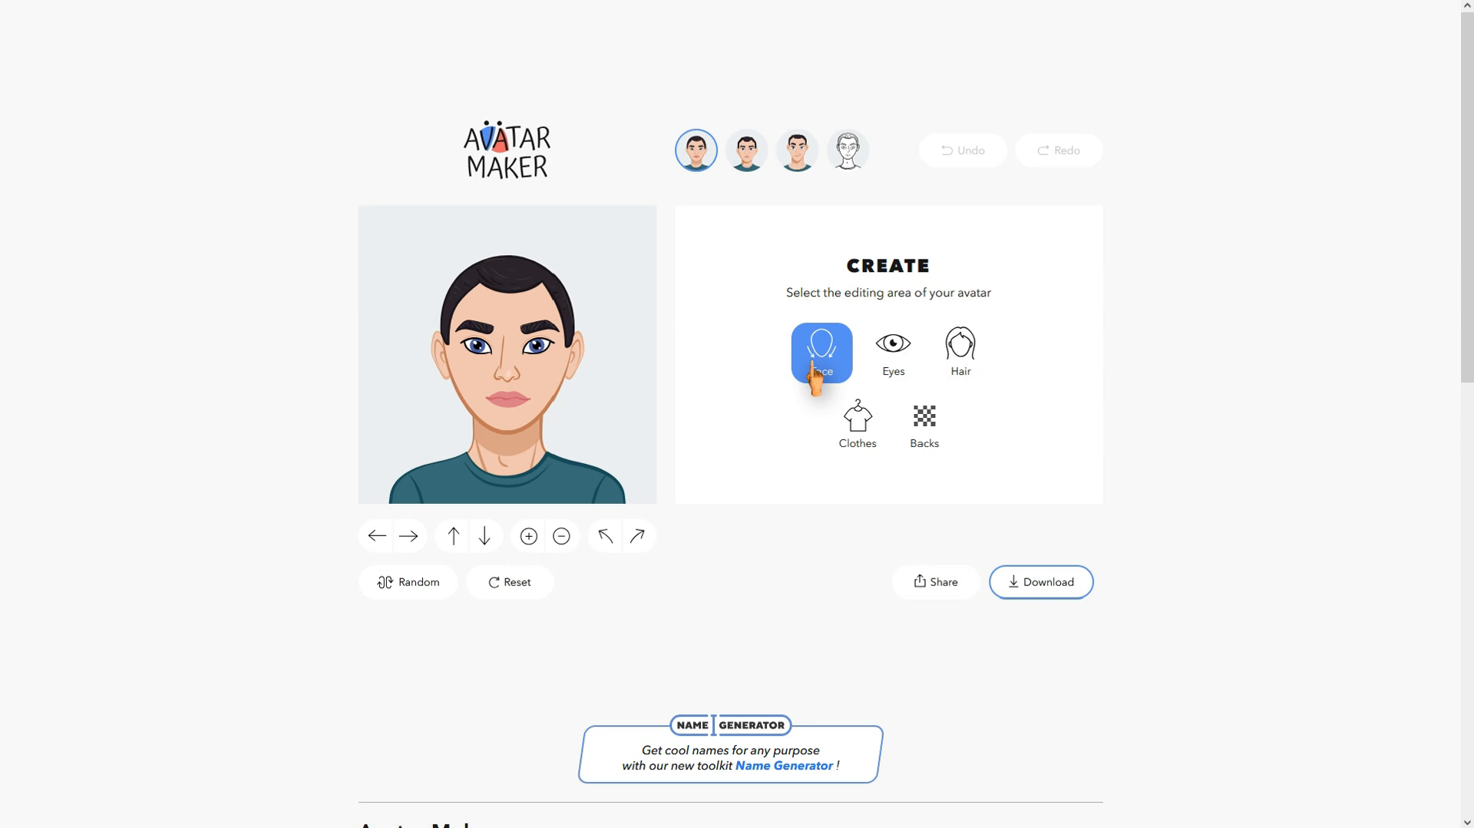
left_click(819, 353)
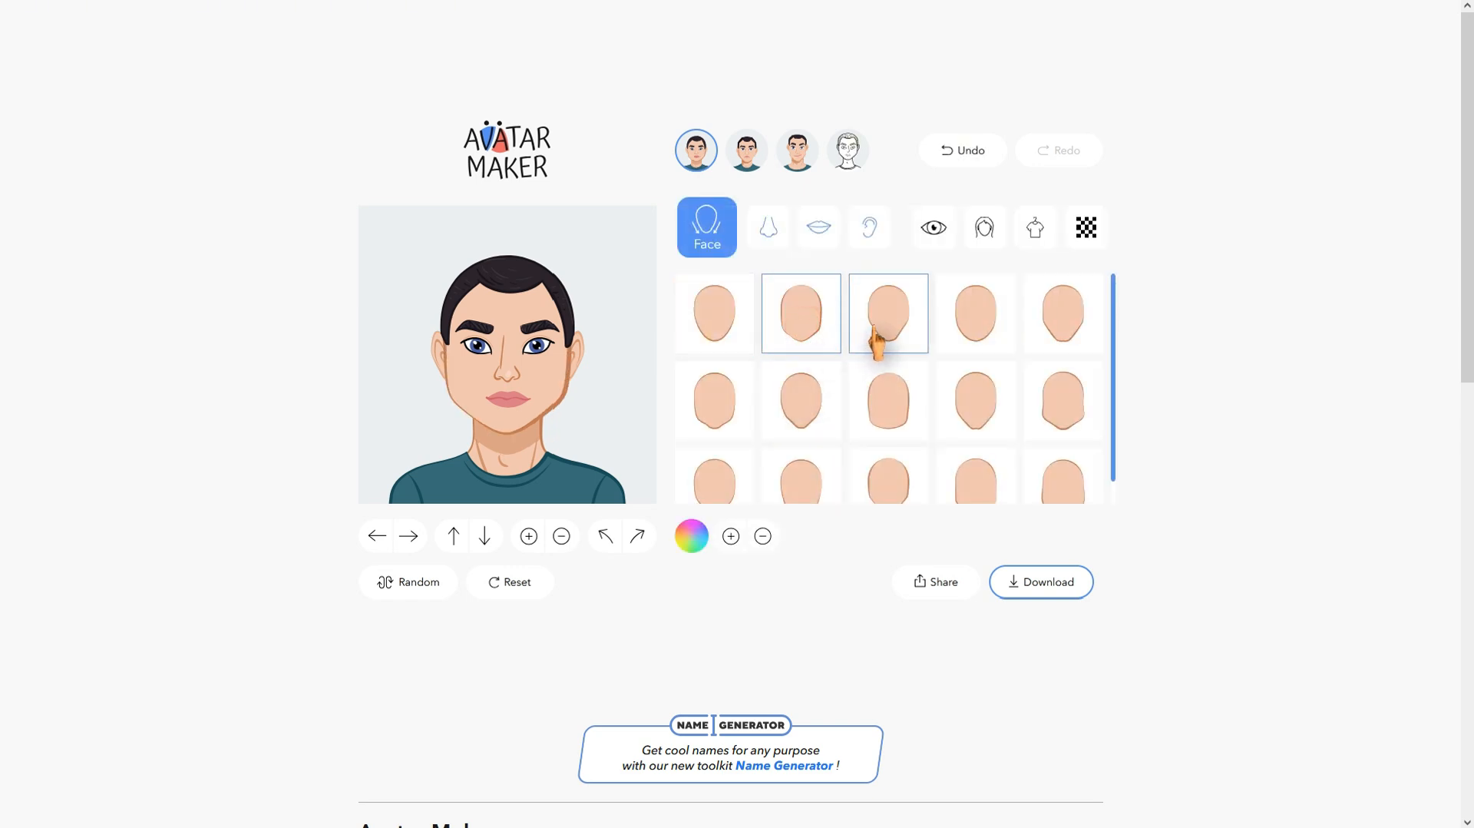
left_click(932, 227)
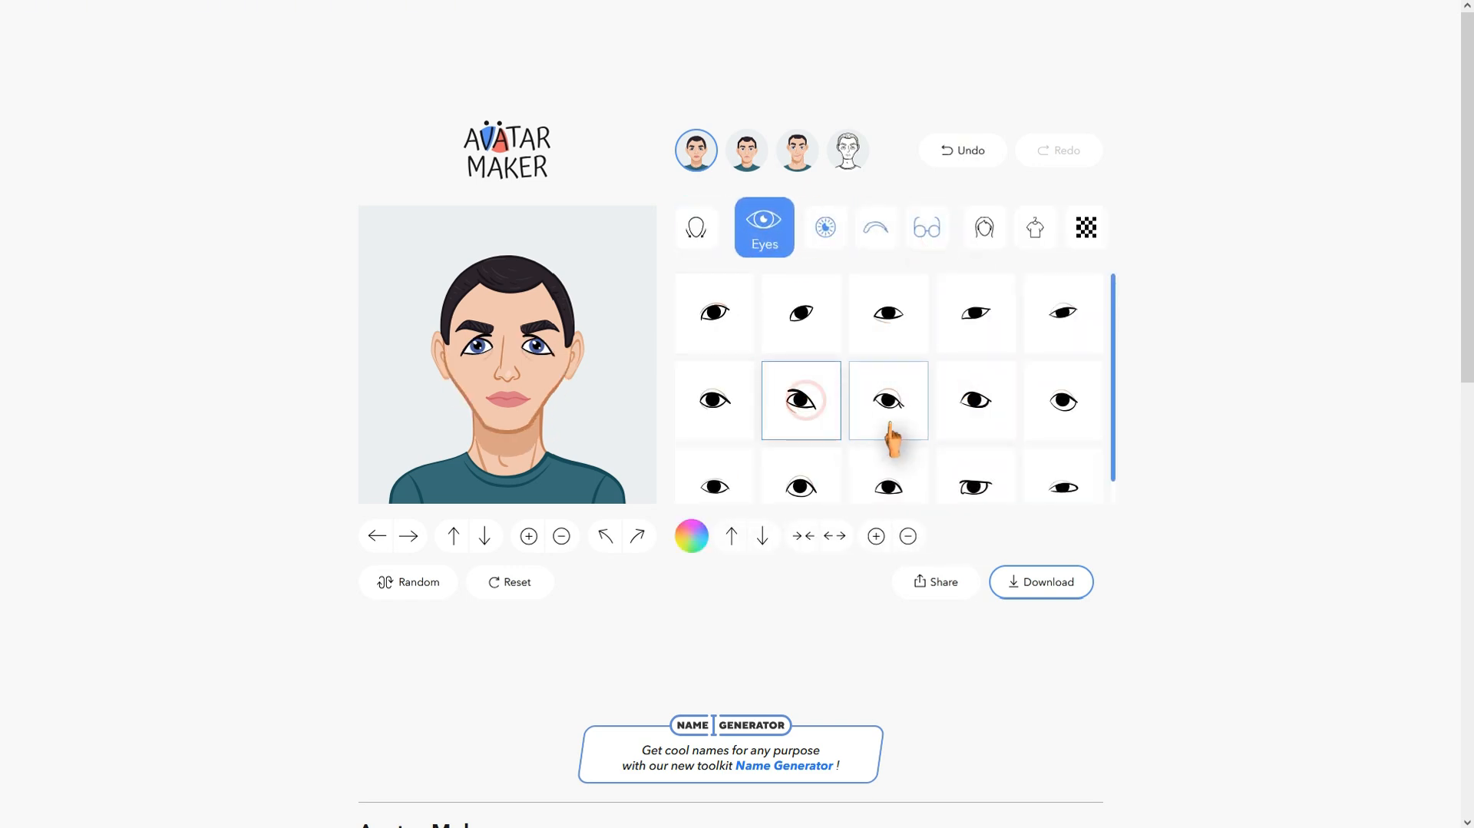
left_click(975, 399)
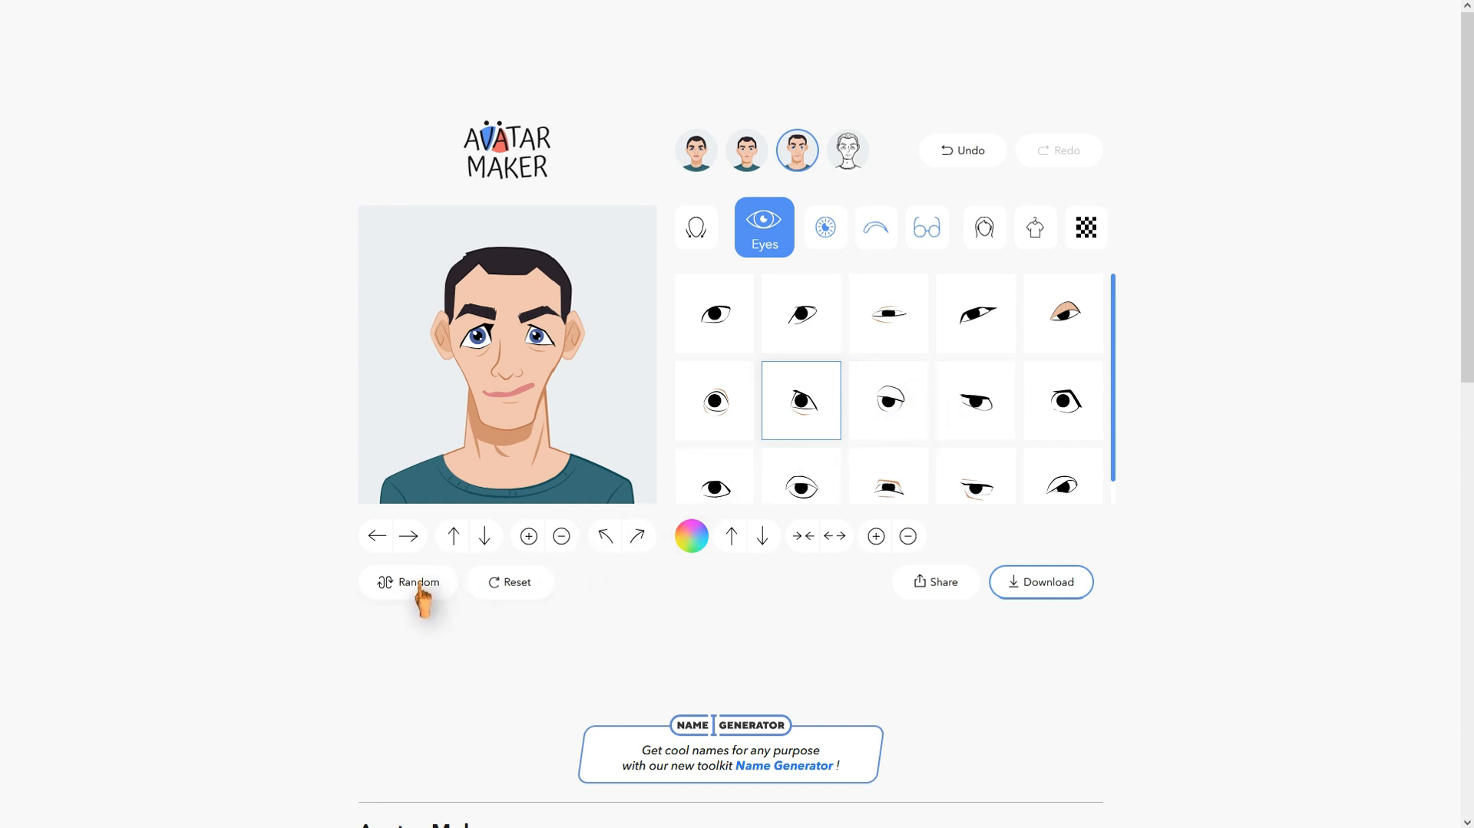
Randomize the avatar twice, then choose a different mouth shape
left_click(417, 582)
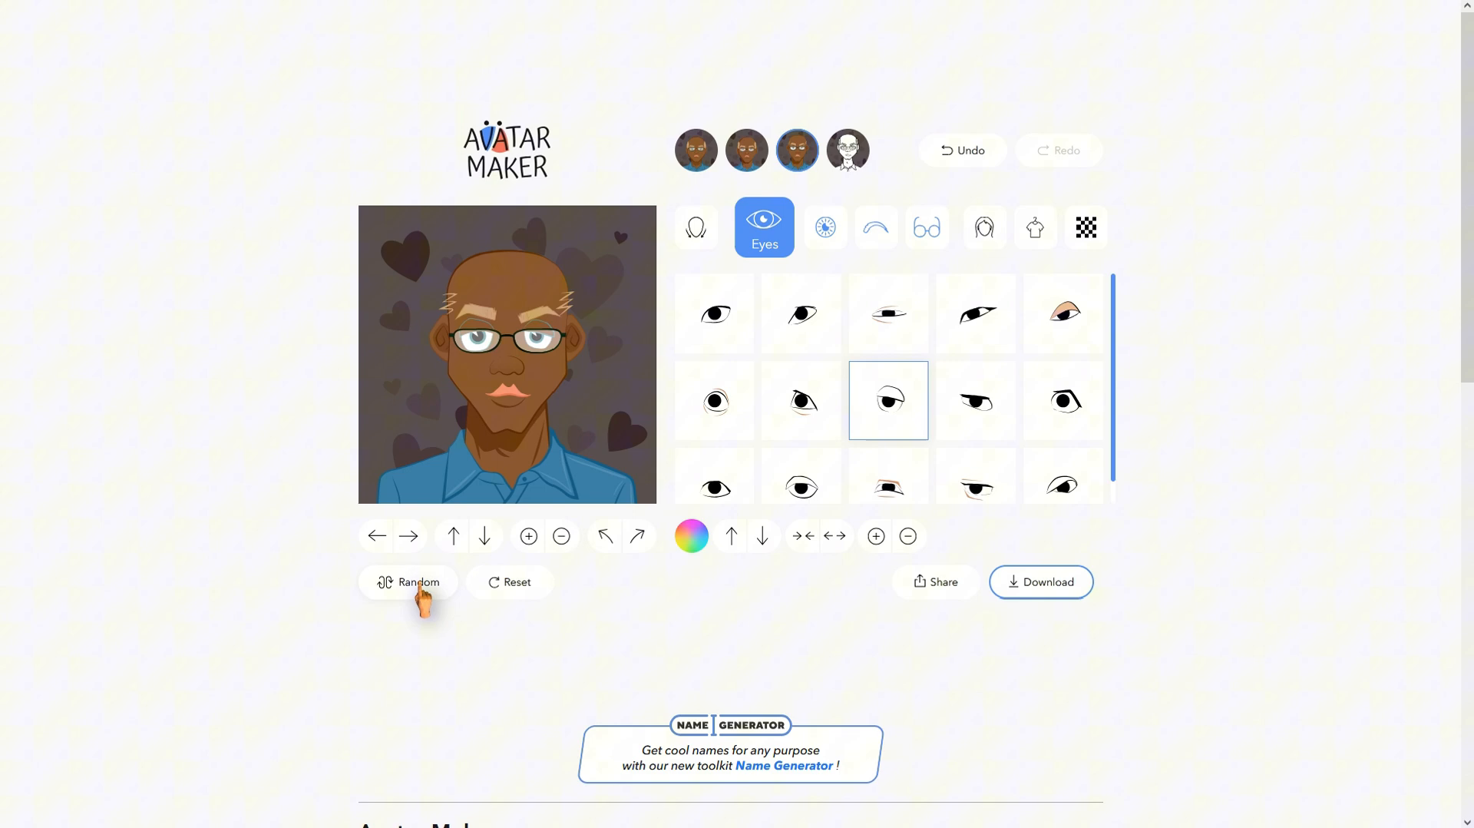
left_click(408, 582)
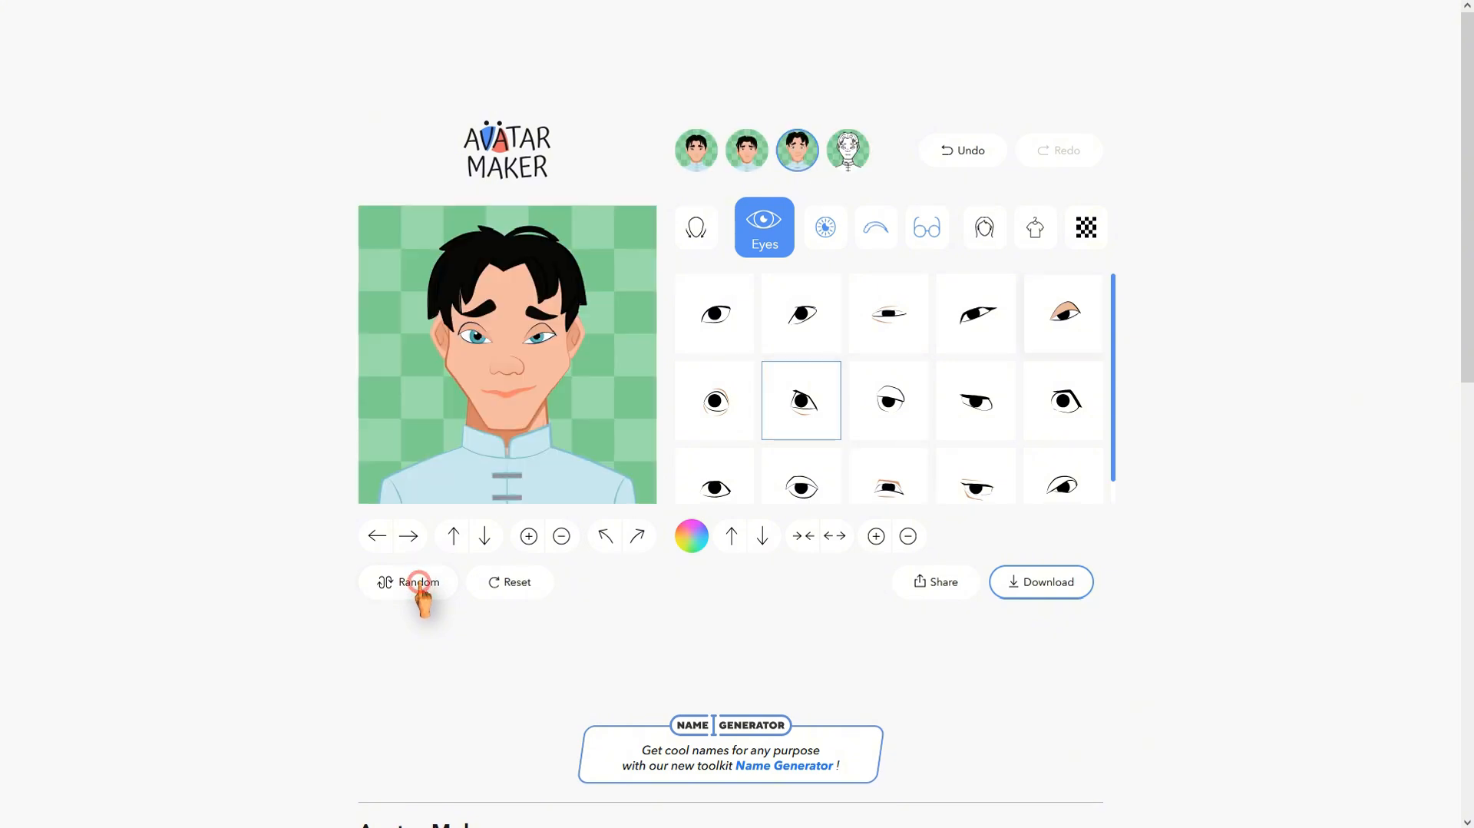
left_click(806, 228)
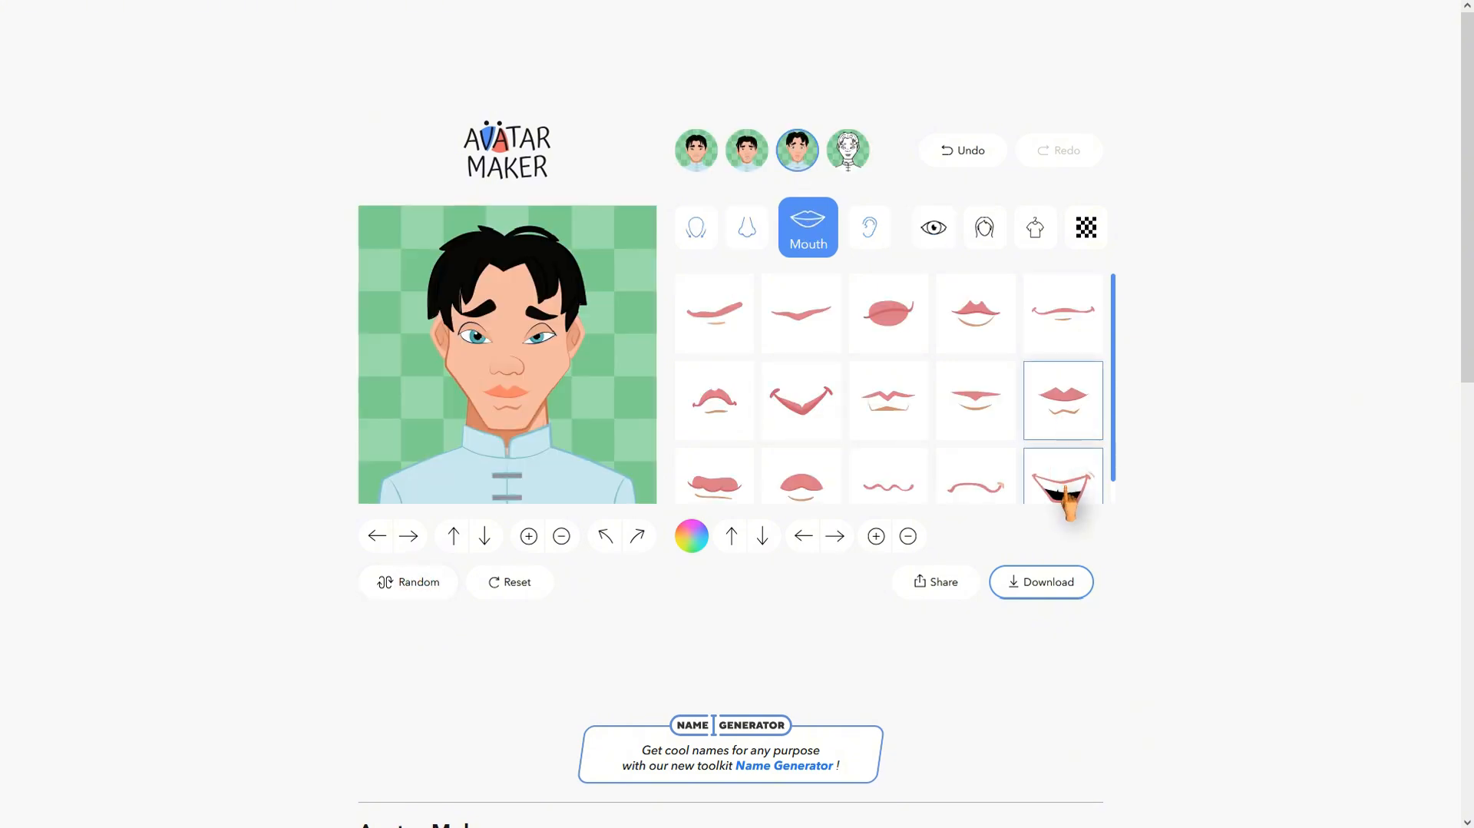
left_click(1040, 582)
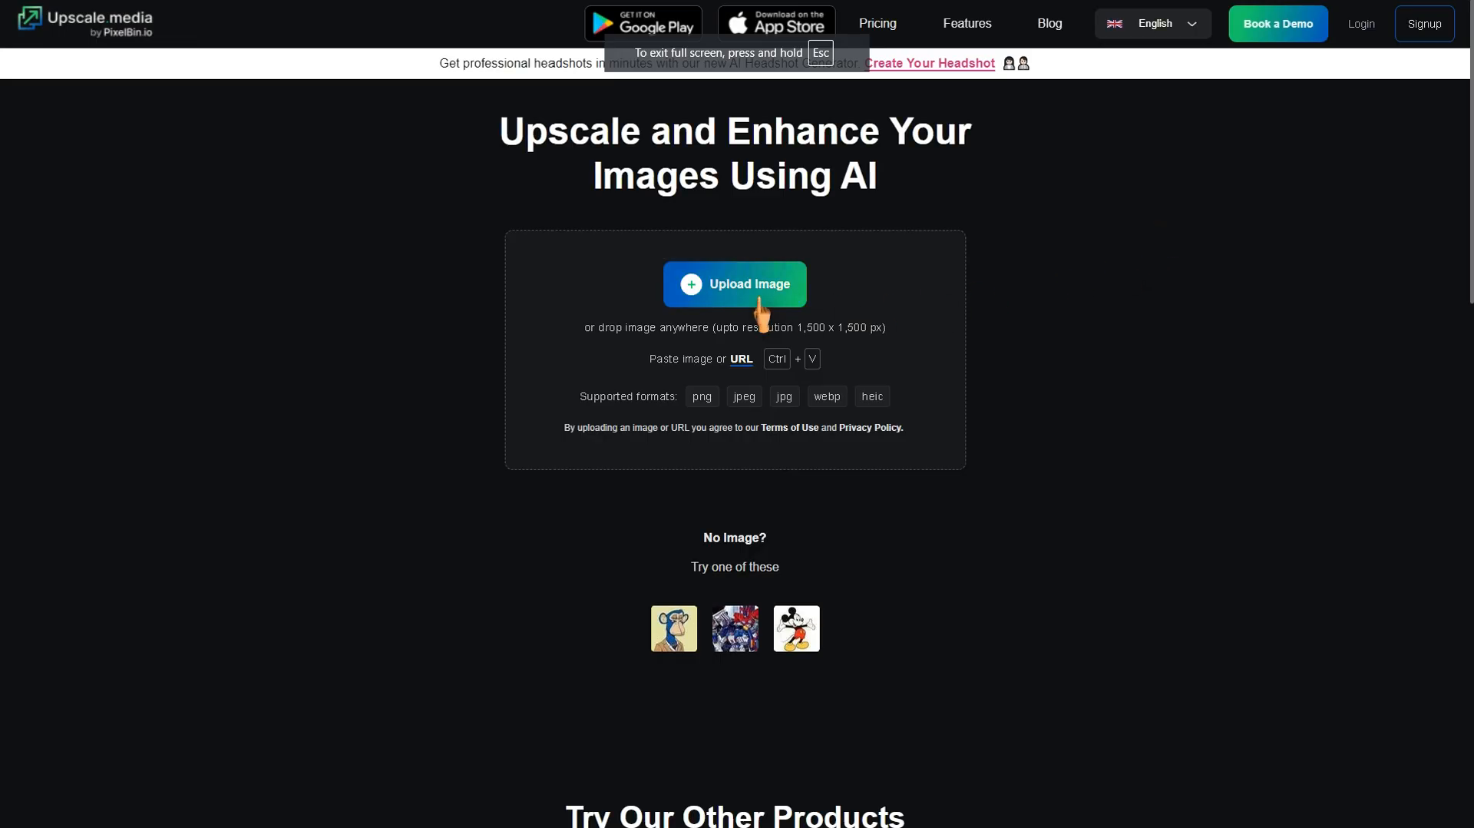
Upload the avatar image to Upscale.media for upscaling
left_click(734, 284)
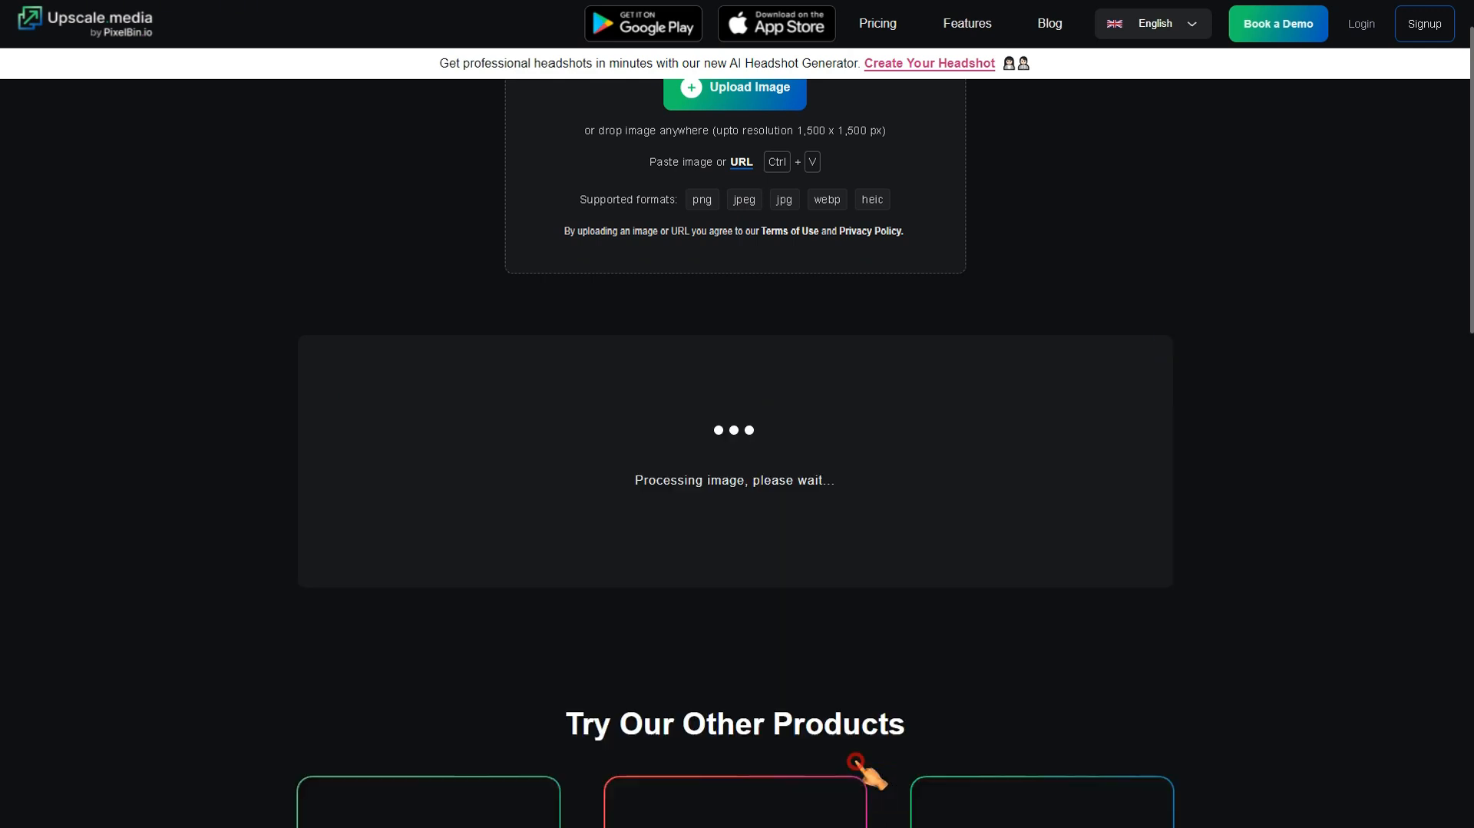
mouse_move(1350, 555)
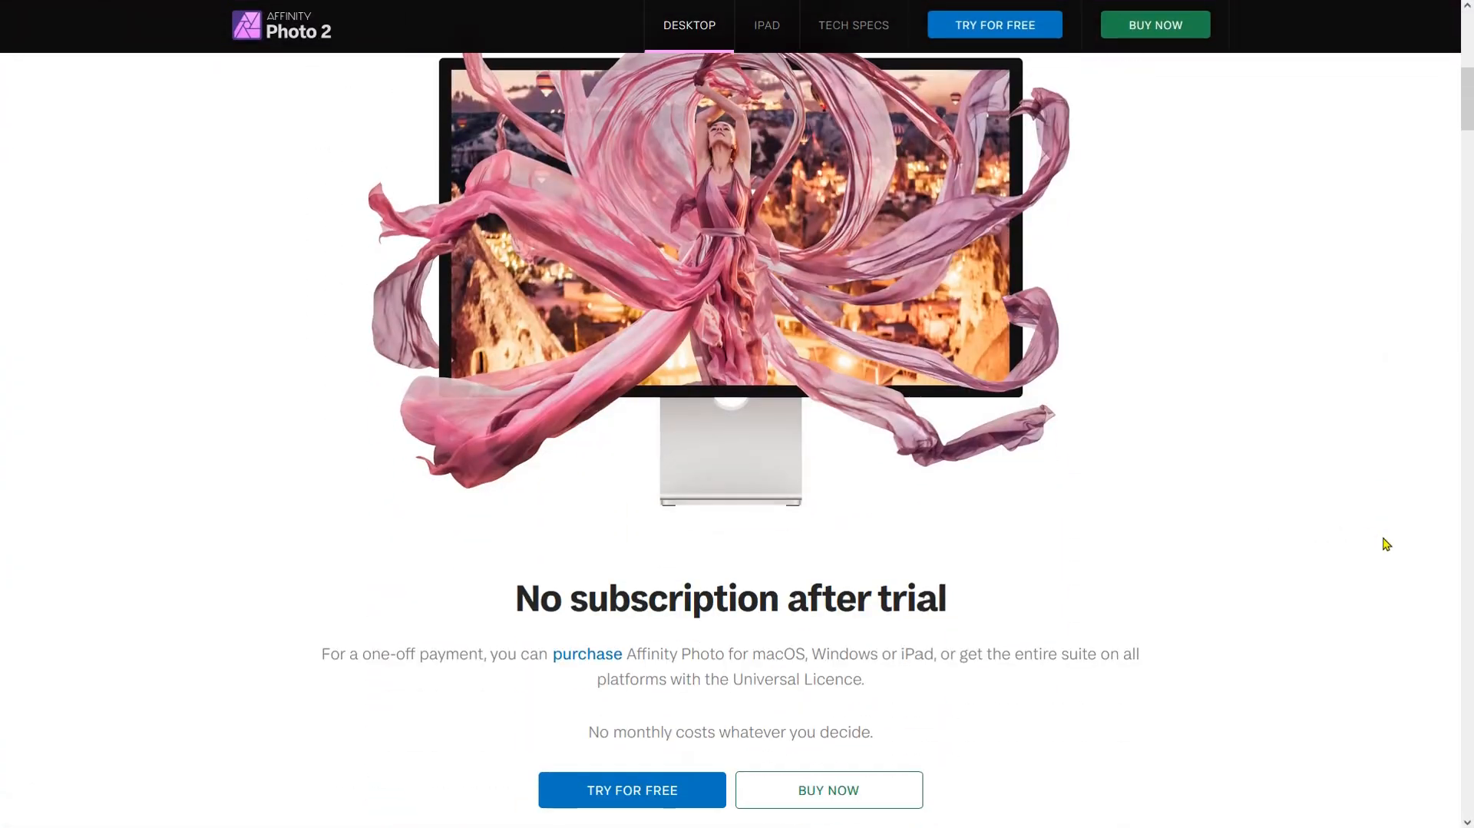
scroll("down", 3)
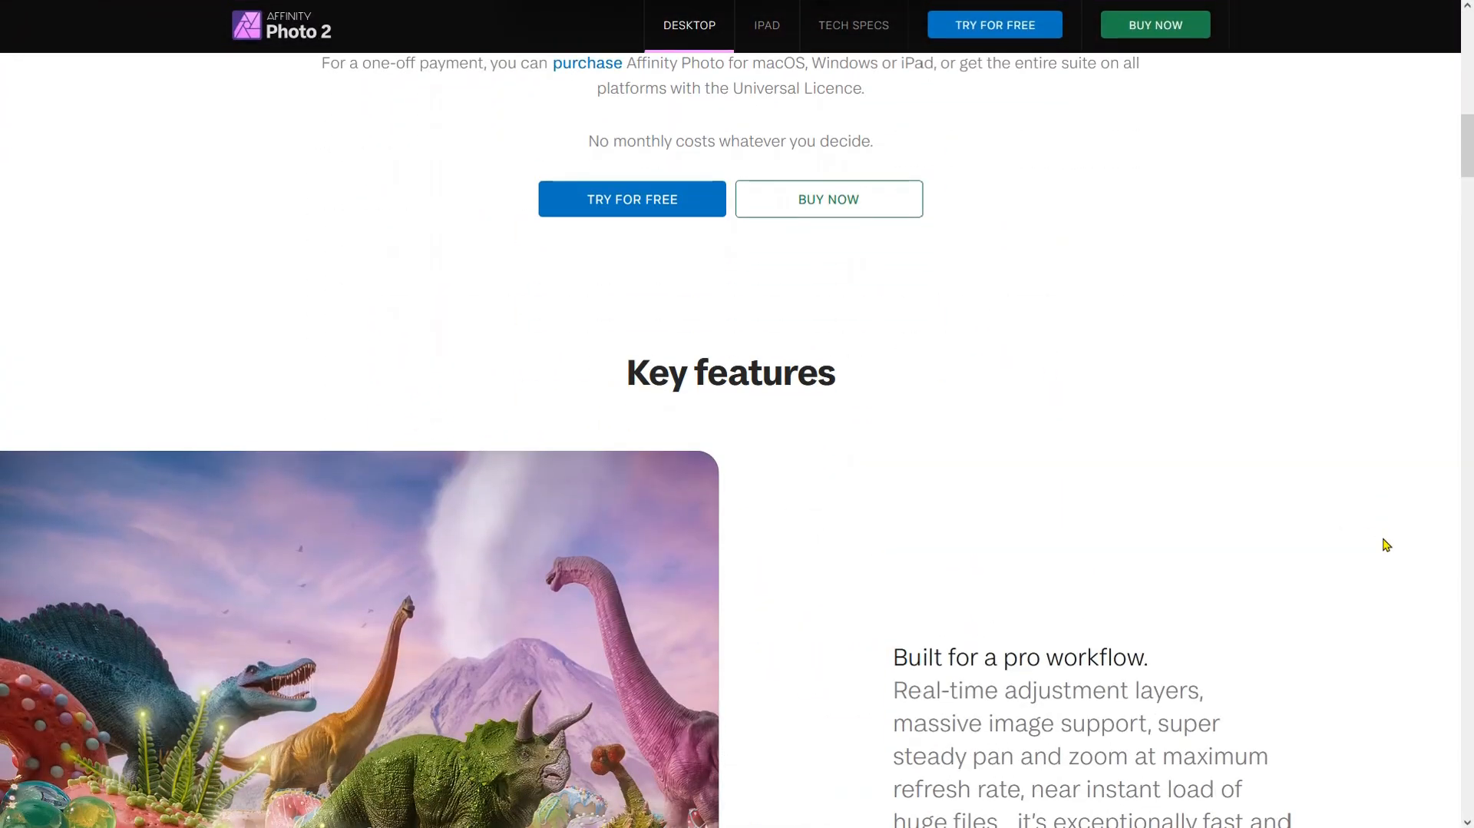
scroll("down", 3)
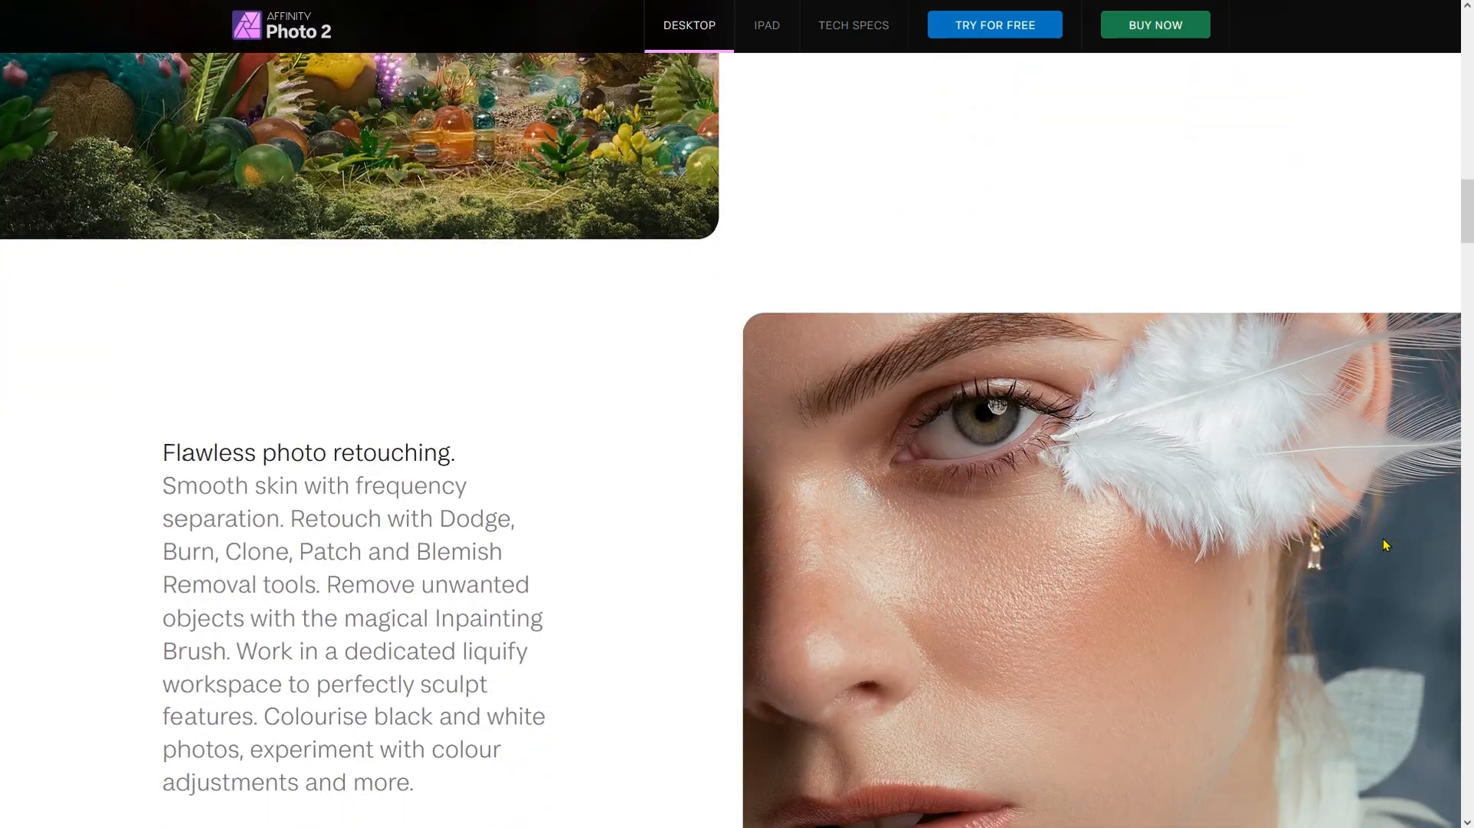
scroll("down", 3)
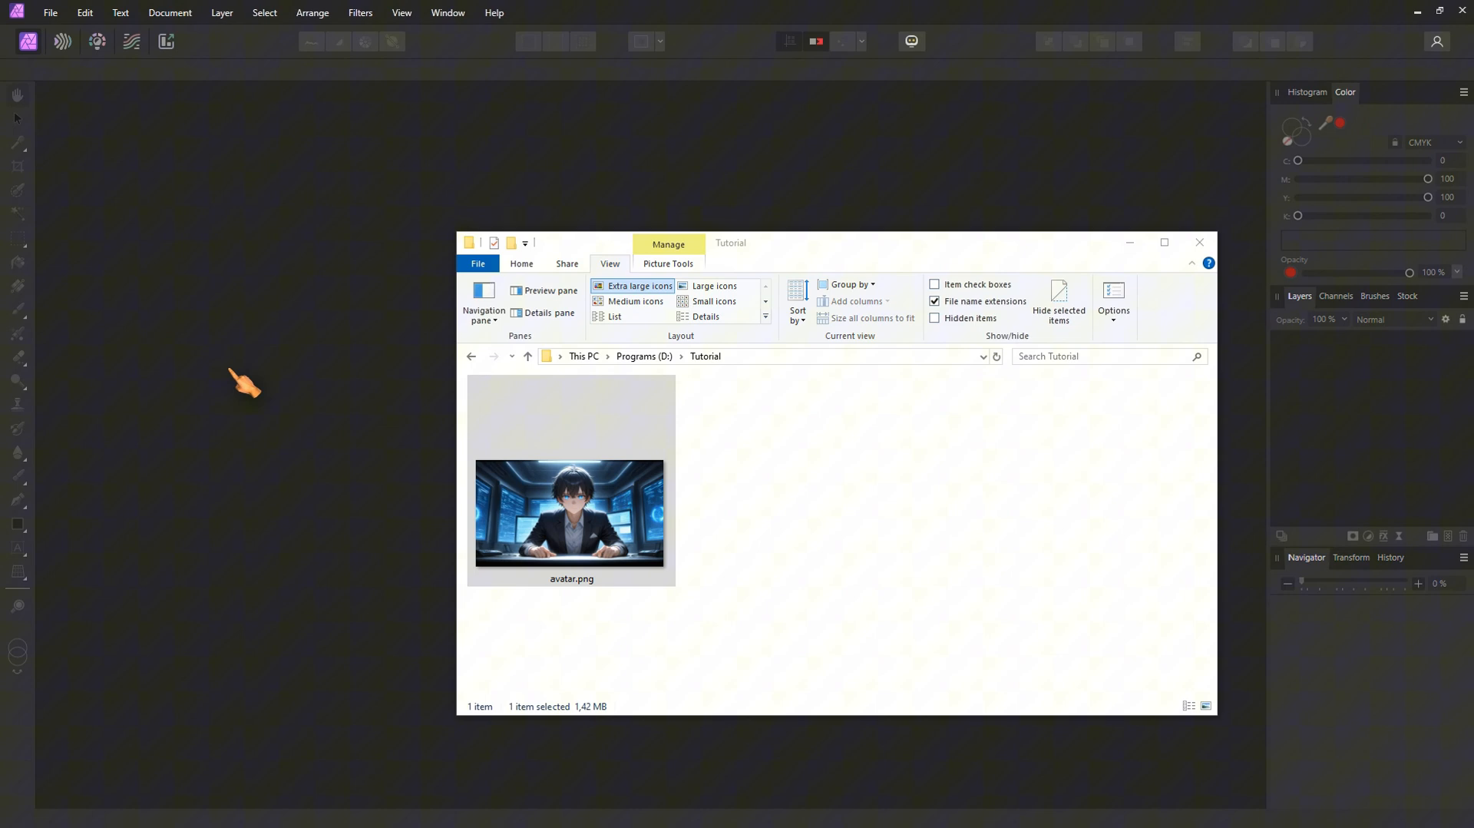
Open avatar.png and paint out the character's mouth with the Inpainting Brush
double_click(571, 511)
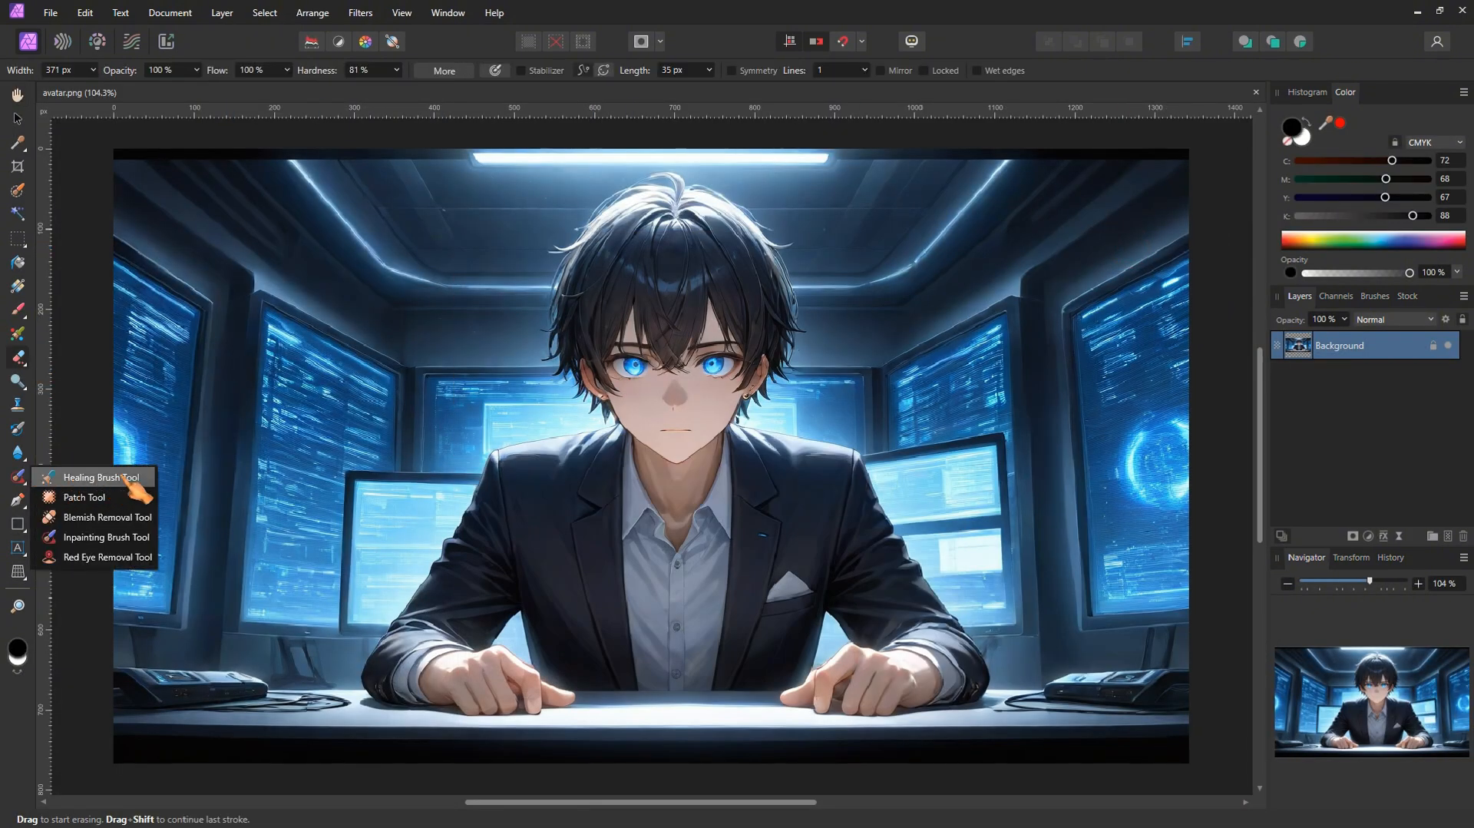
mouse_move(85, 496)
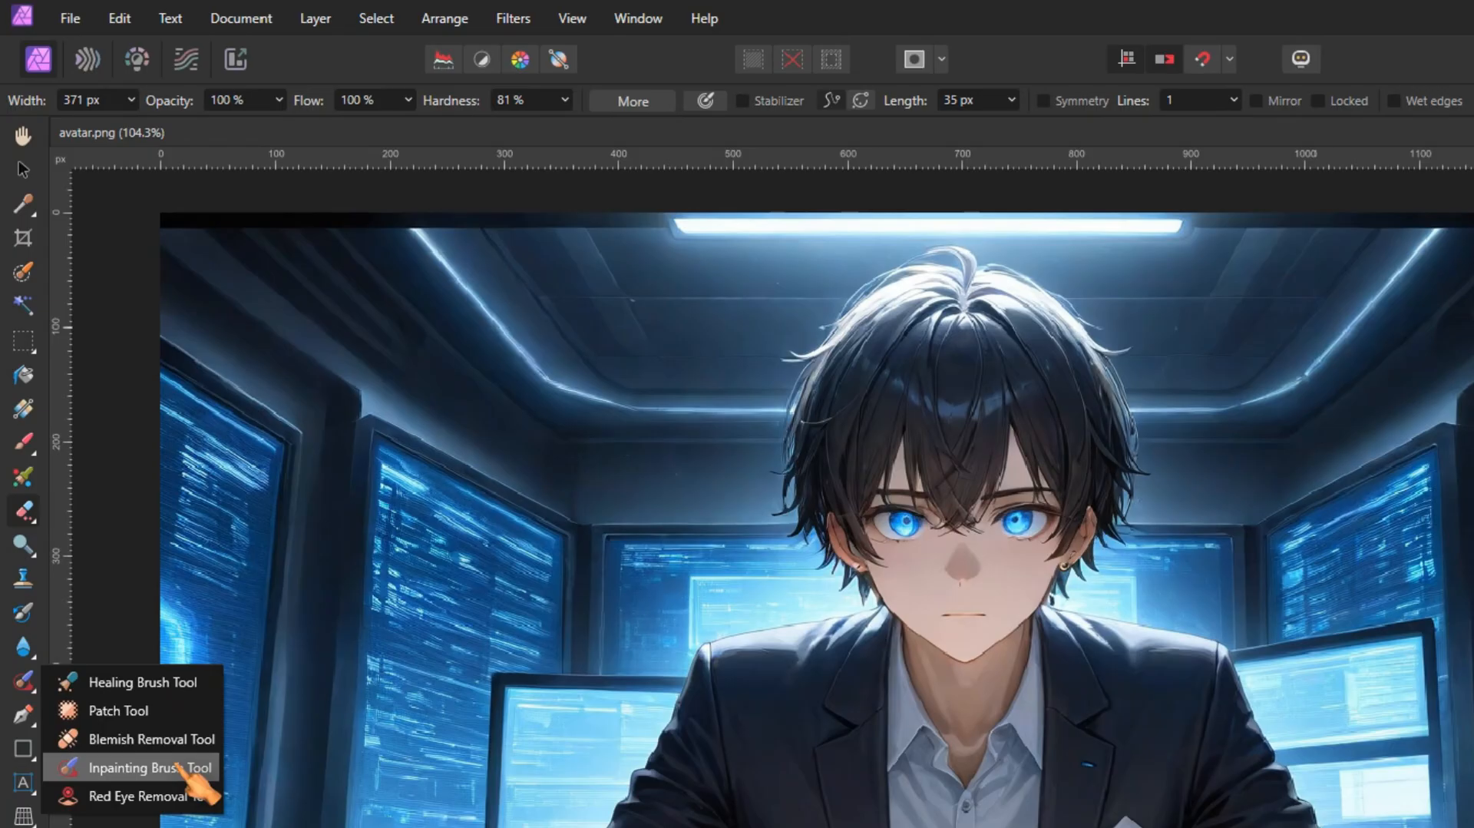
left_click(147, 766)
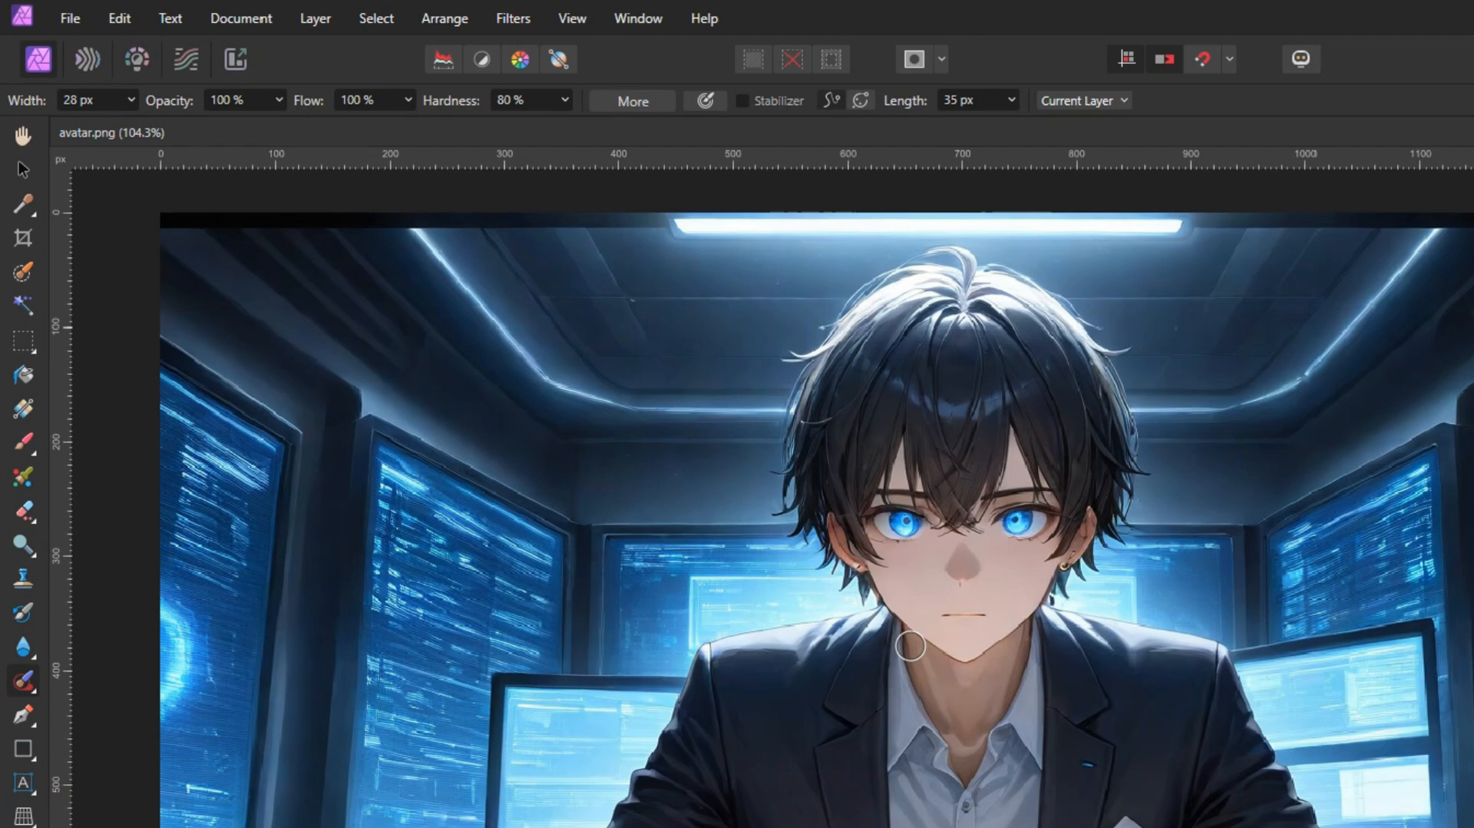
scroll("up", 3)
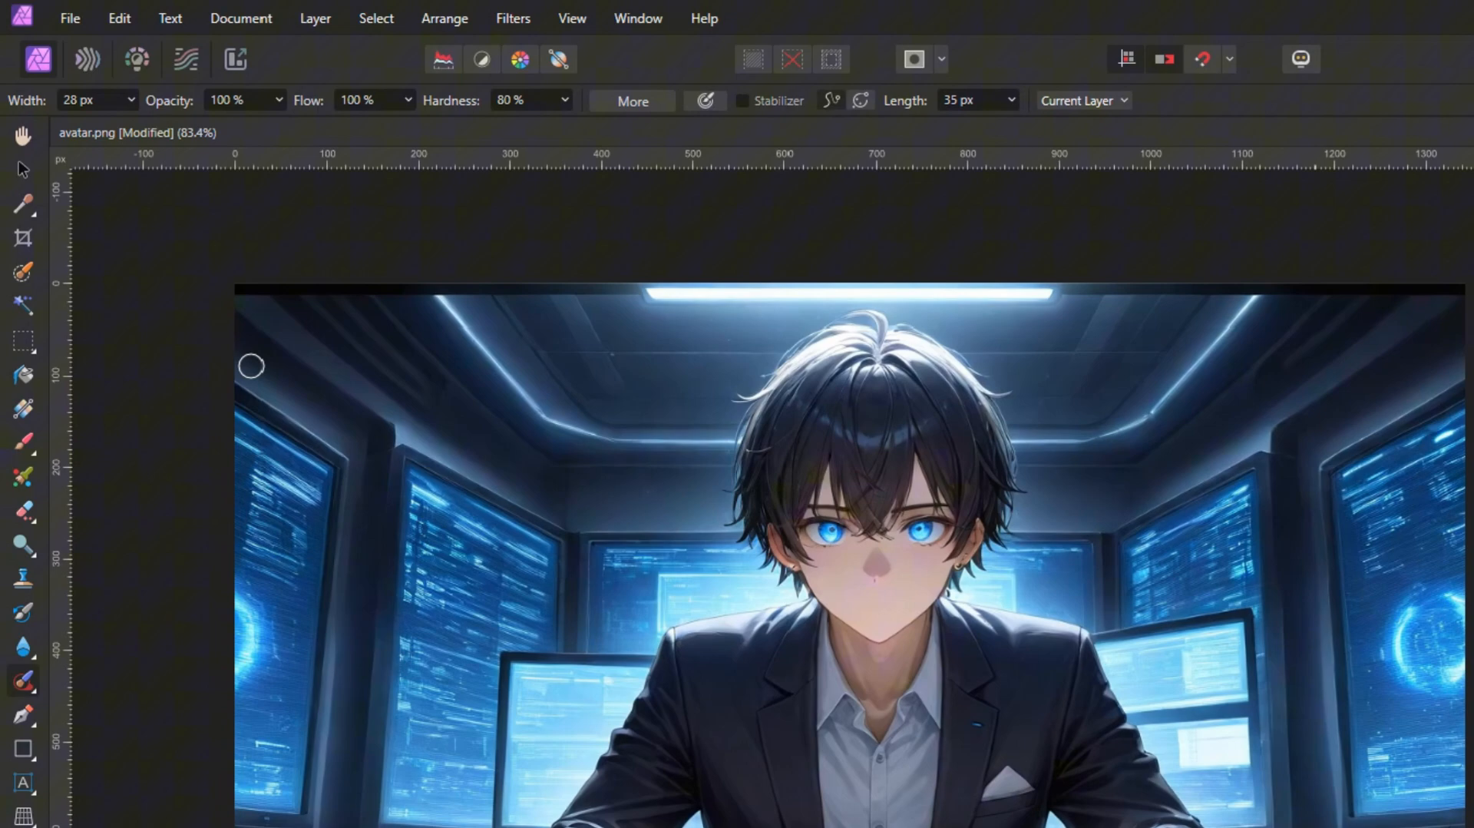
Save the edited avatar via the File menu
left_click(69, 19)
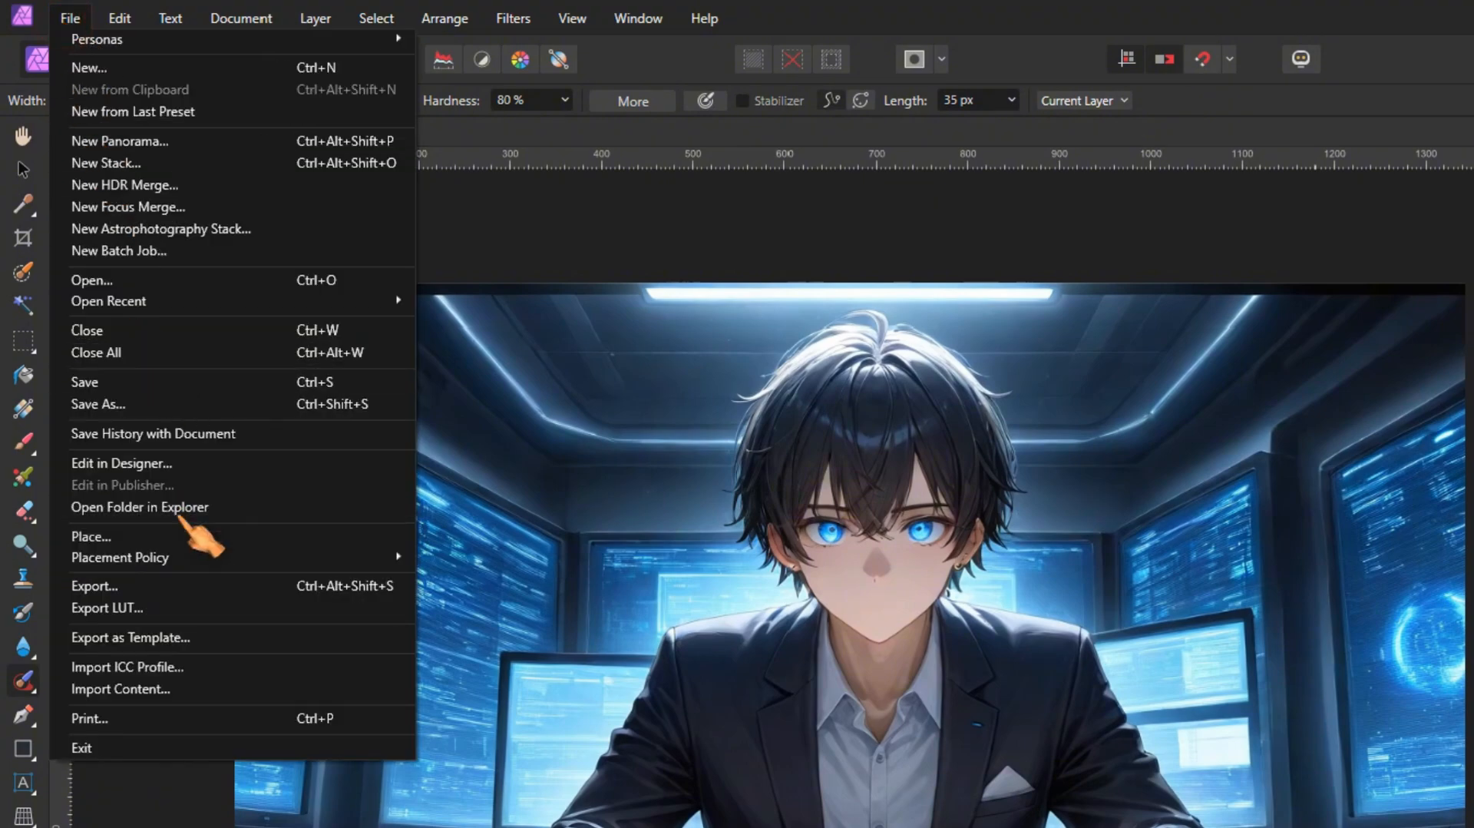
left_click(93, 585)
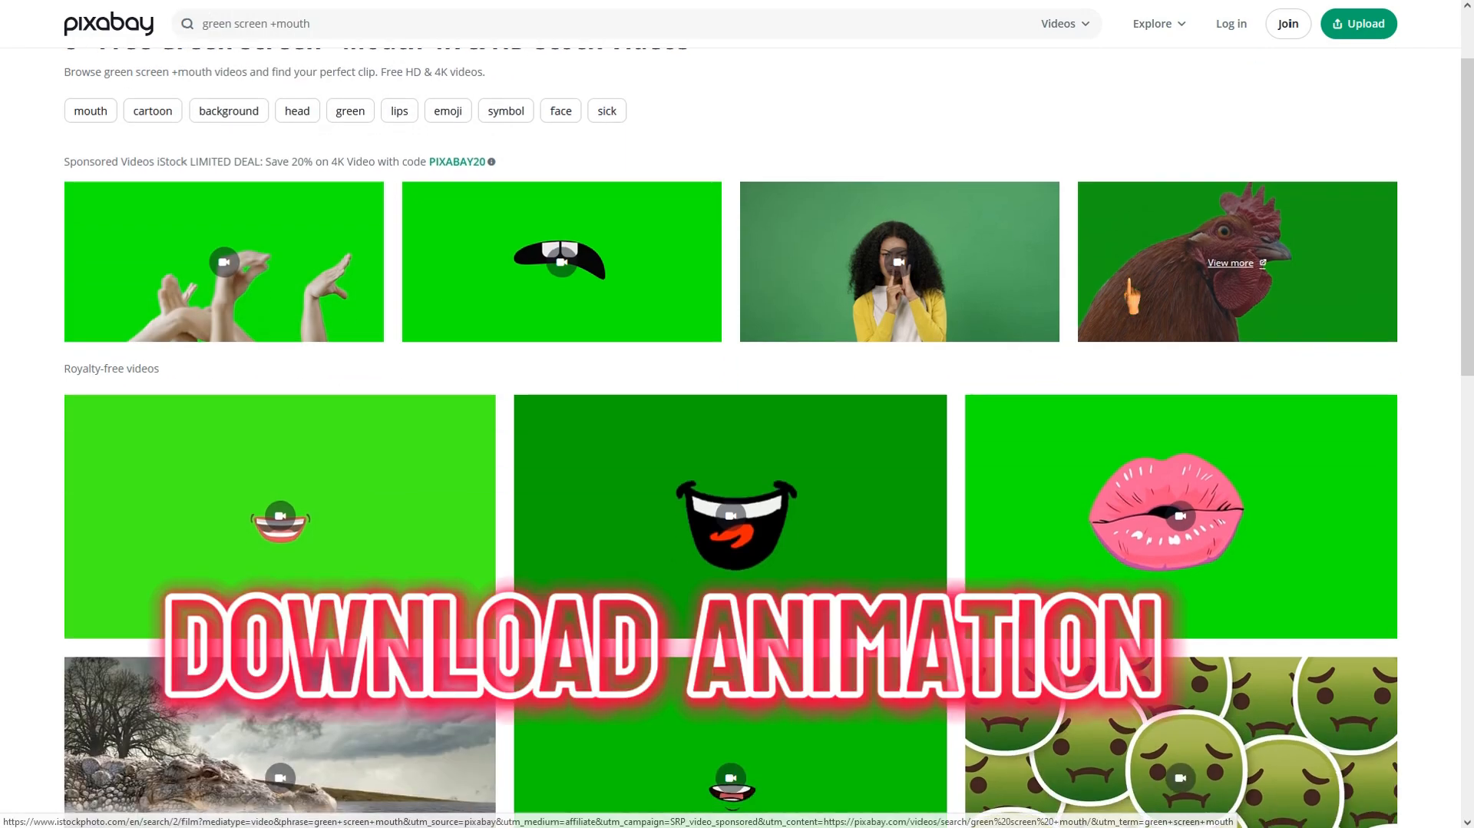
Download the 1920×1080 MP4 of the mouth green screen background video
scroll("up", 3)
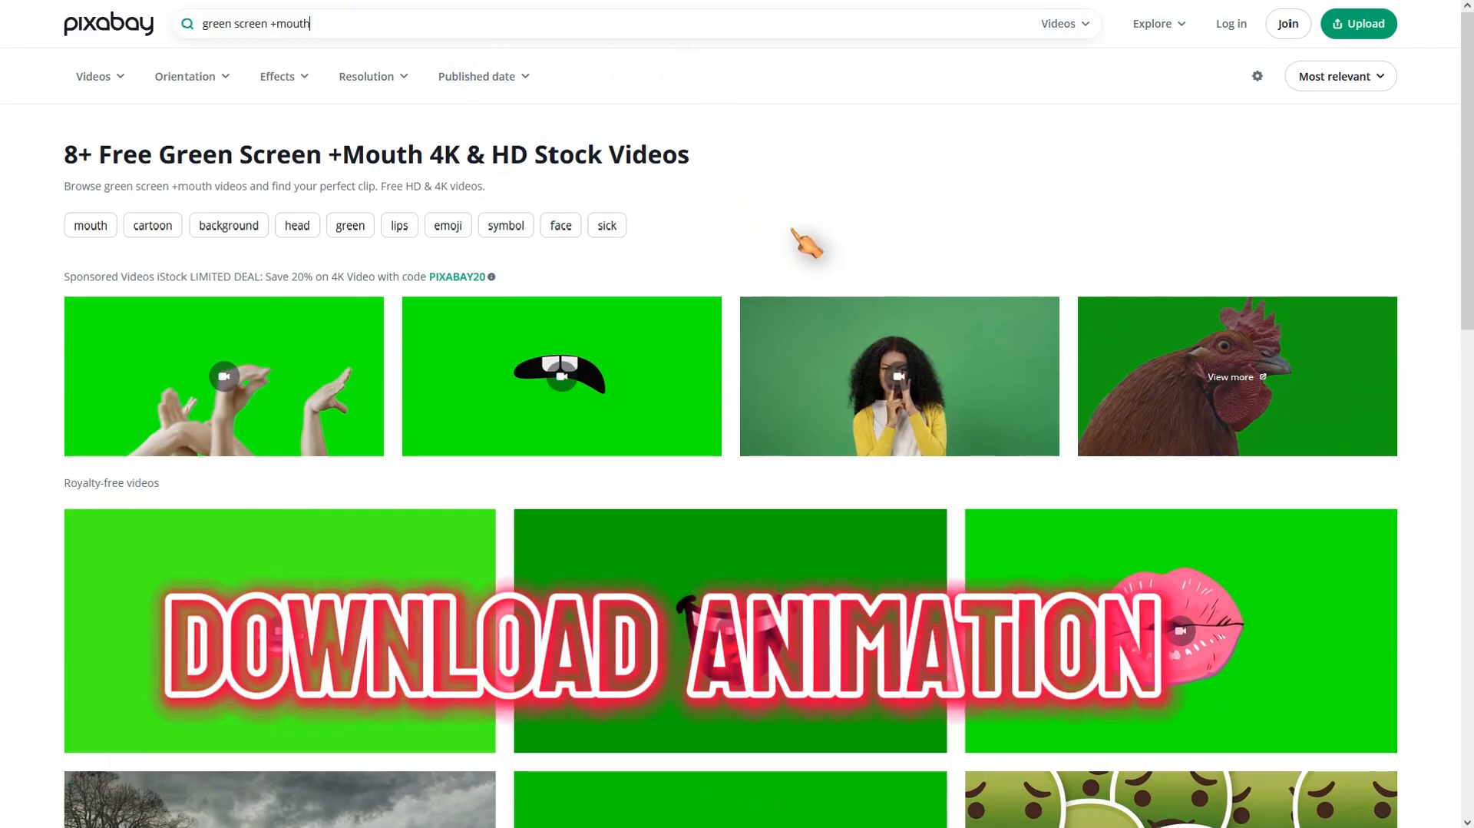
scroll("down", 3)
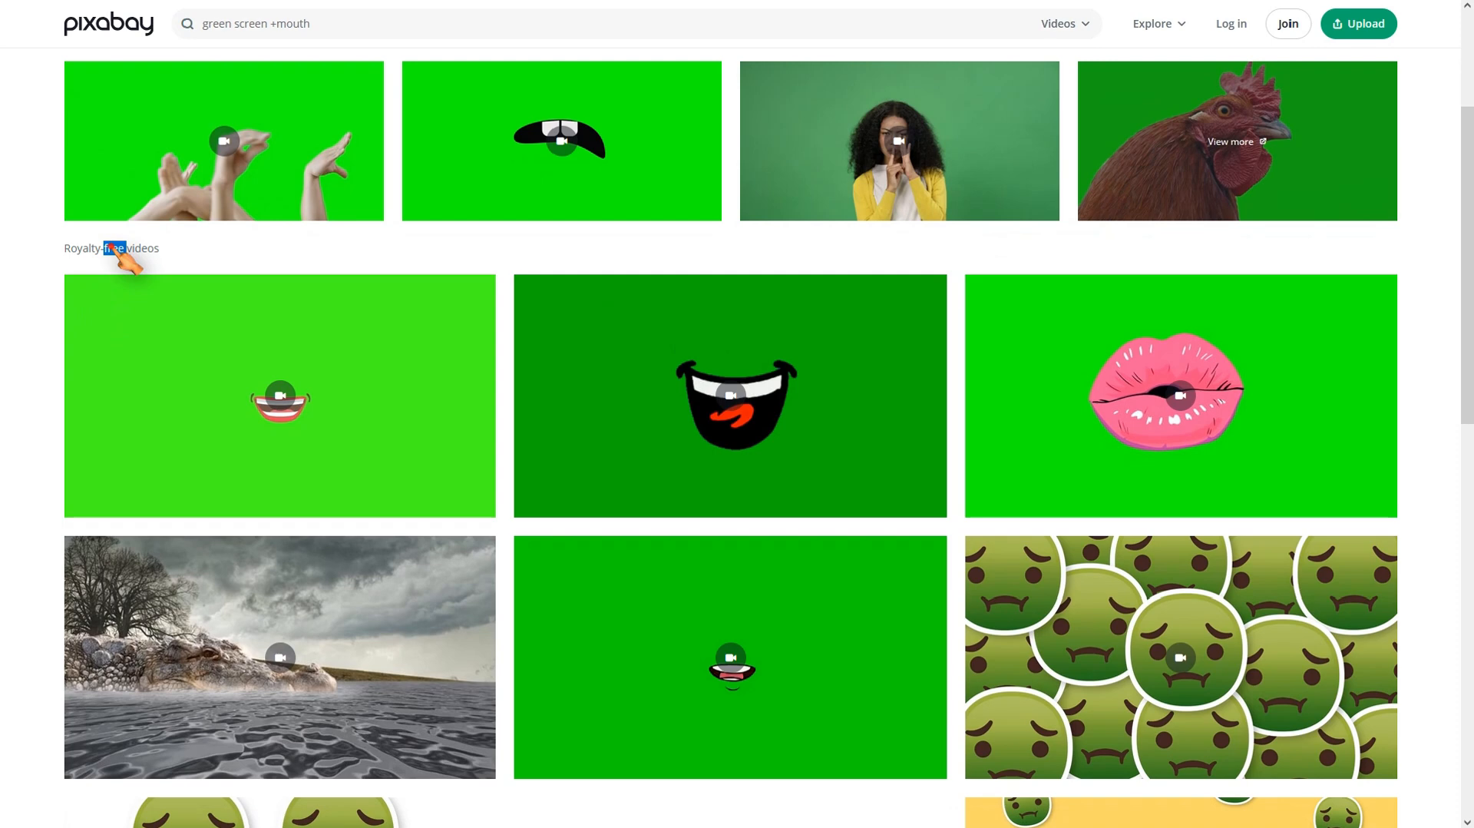
scroll("down", 3)
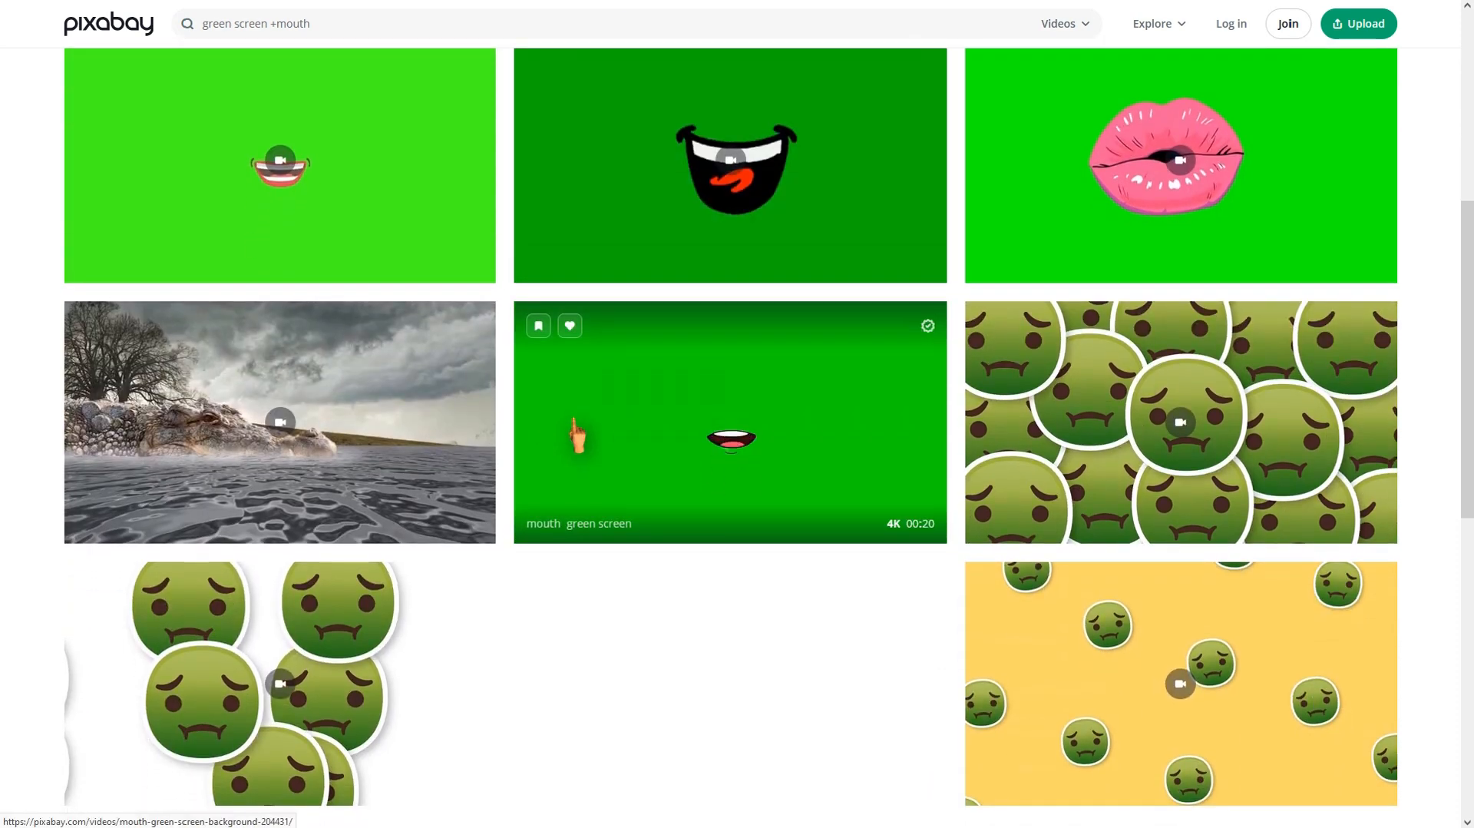
mouse_move(705, 450)
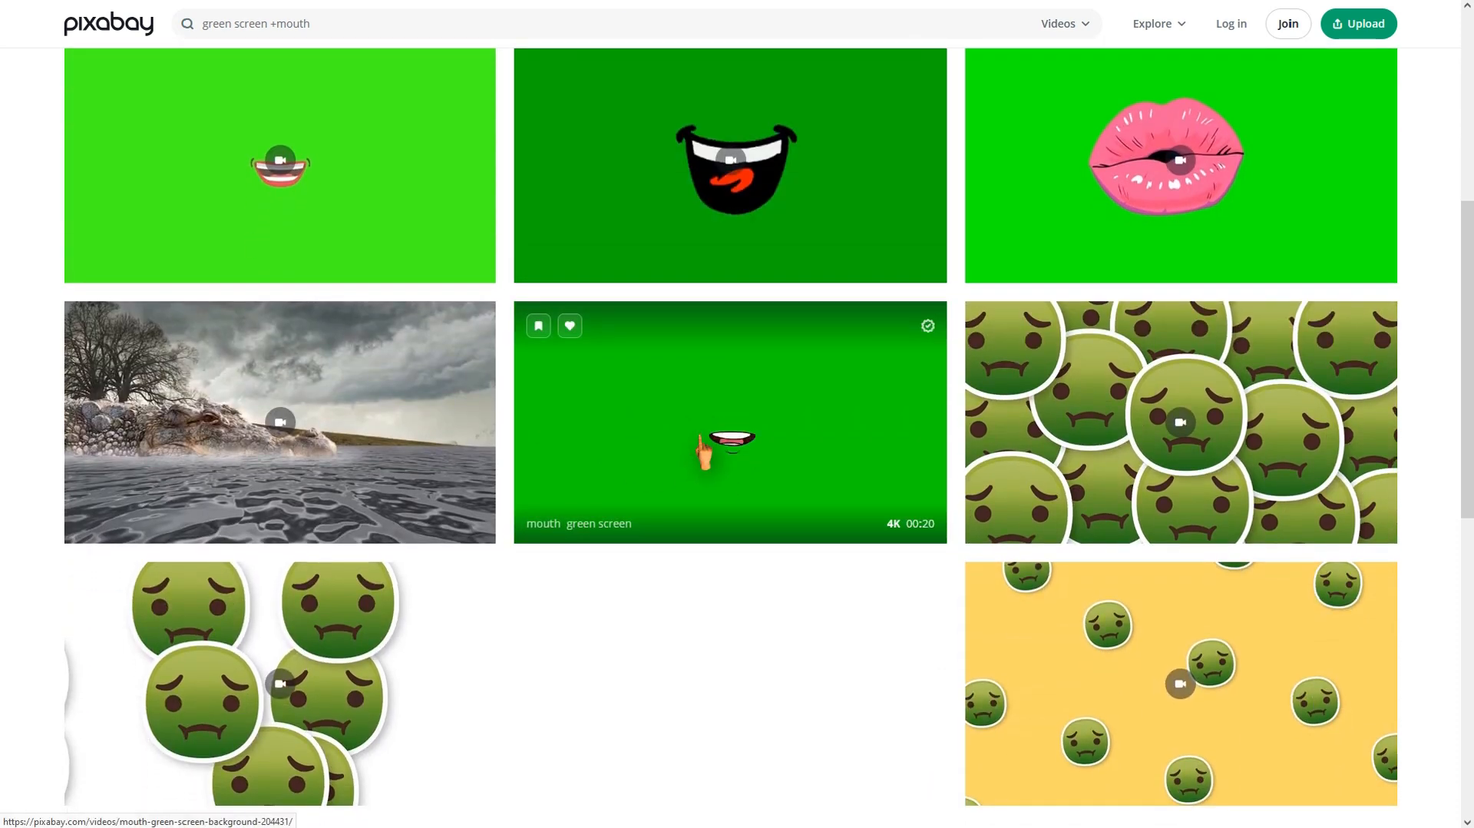
left_click(729, 421)
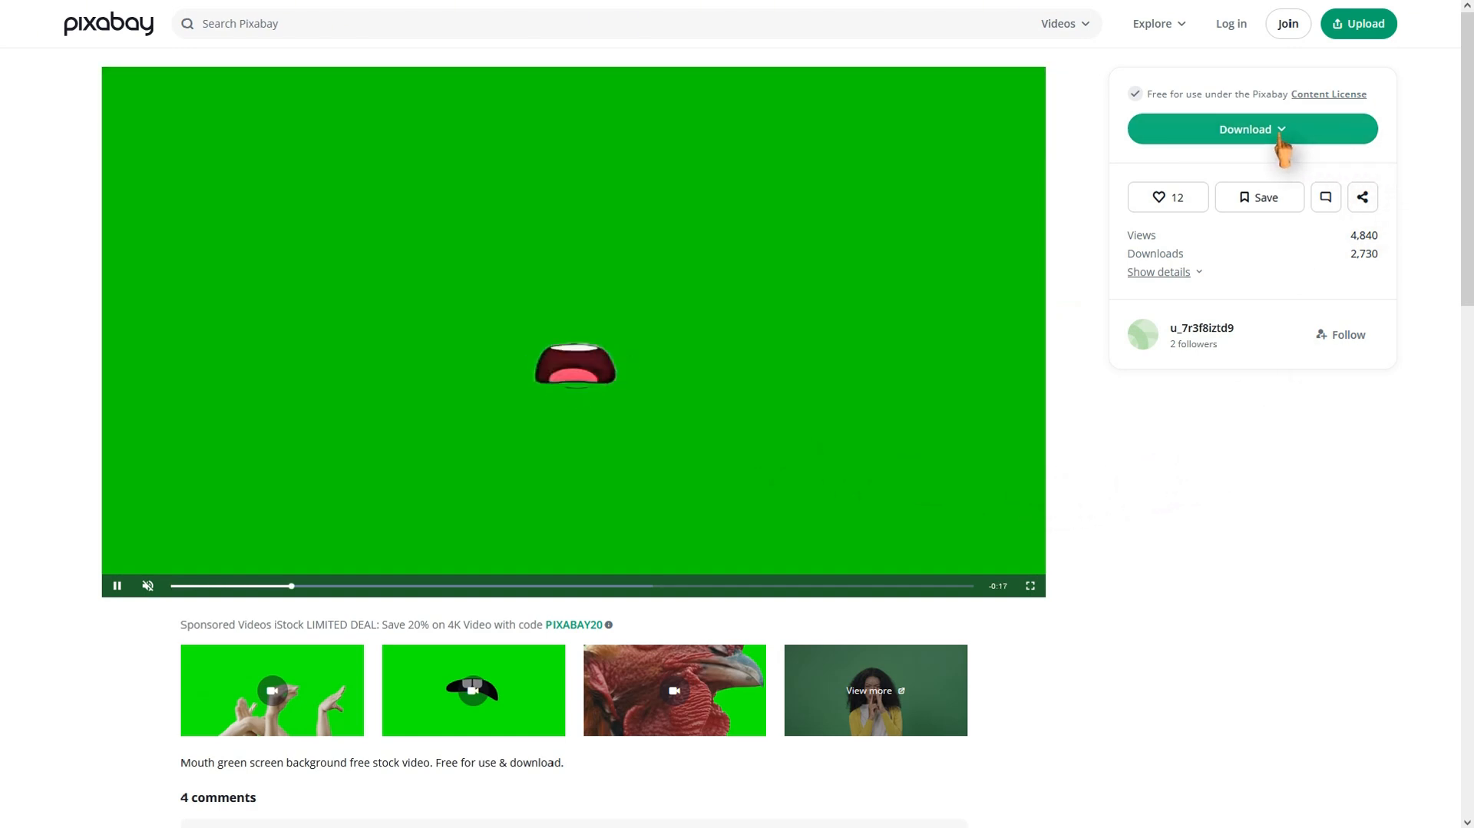
left_click(1250, 129)
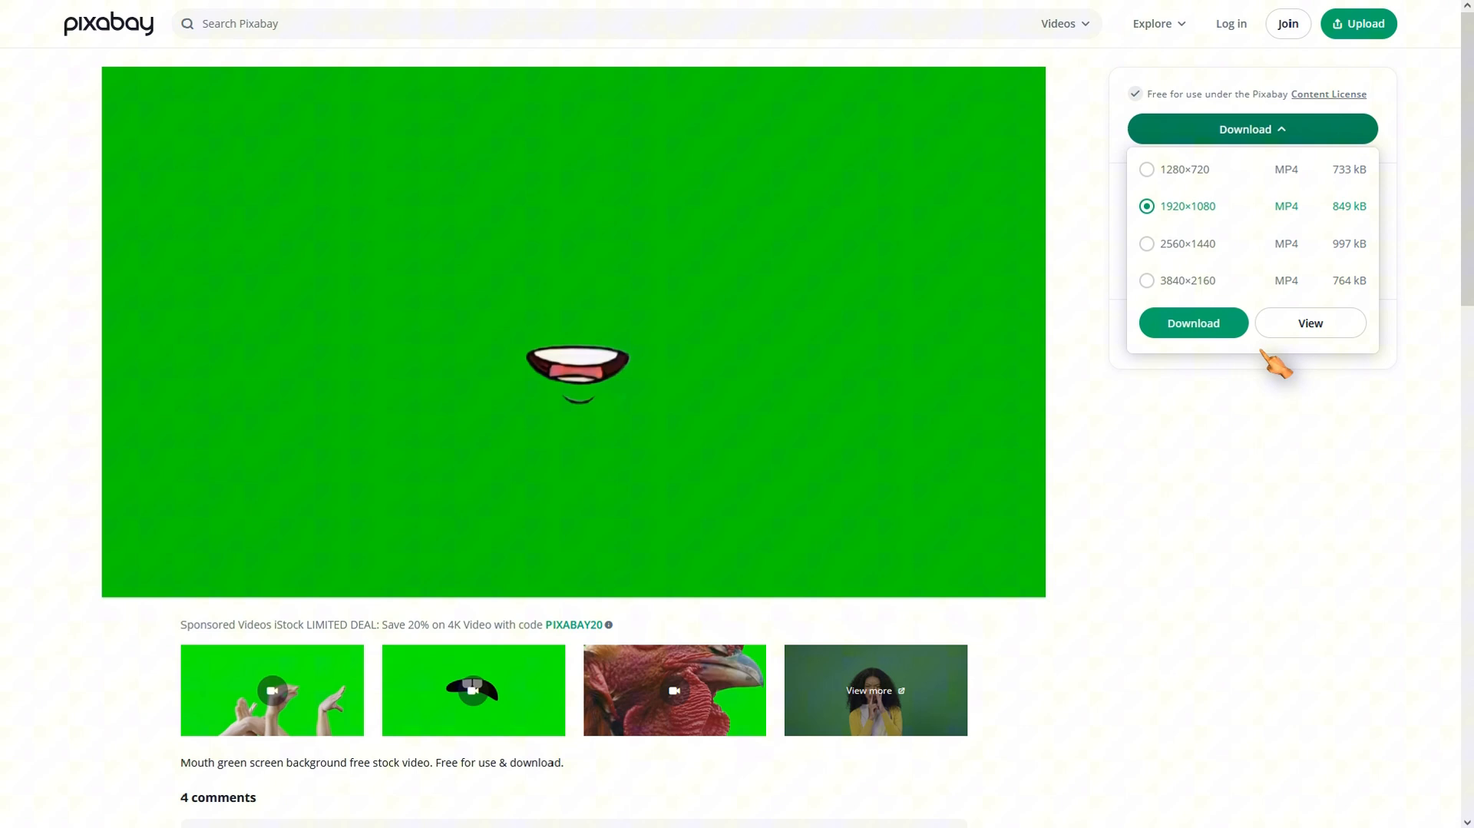
left_click(1191, 323)
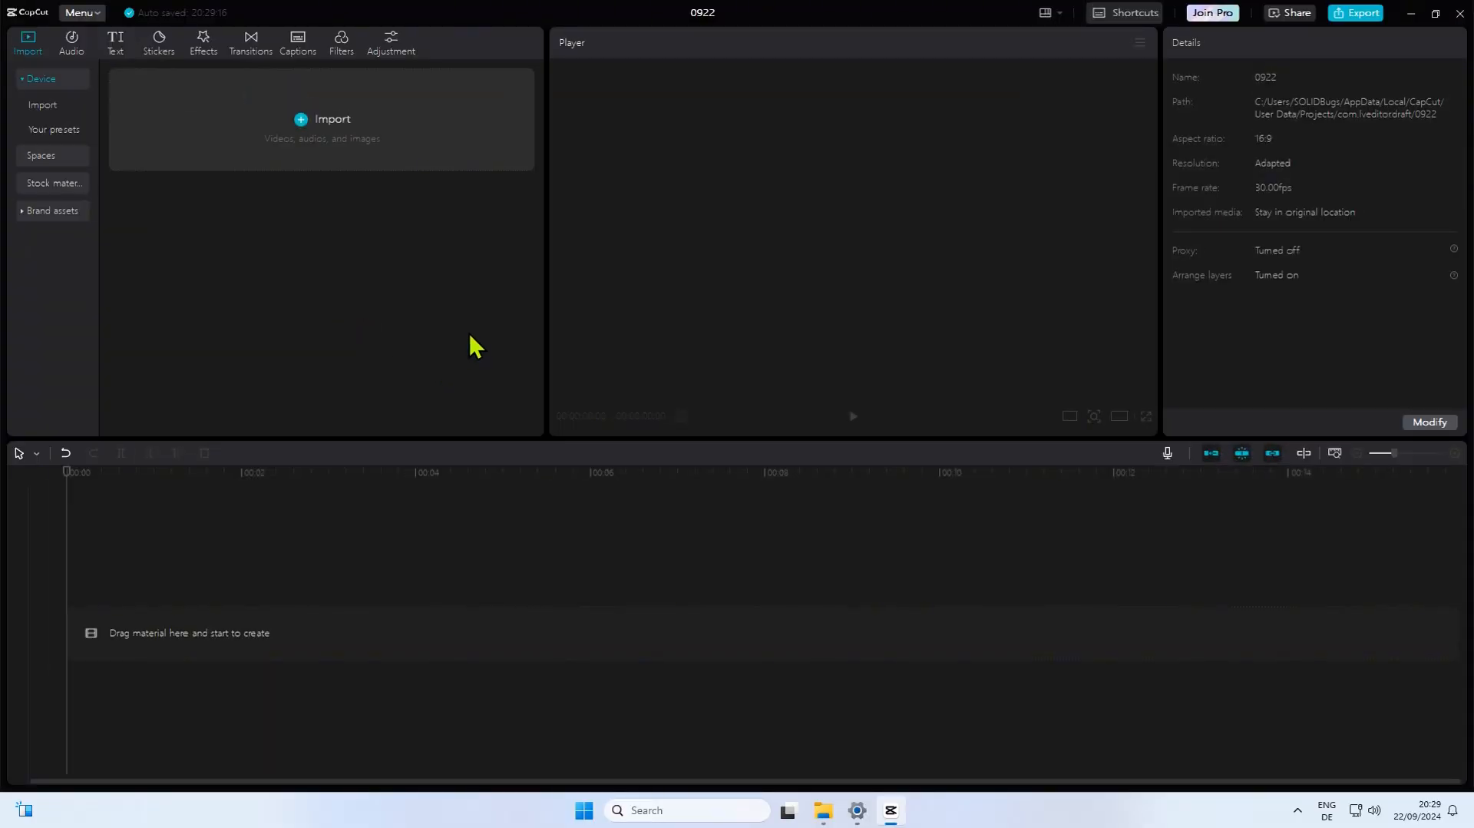
Import the avatar PNG, scale it to 182%, and bring in the mouth video
left_click(332, 119)
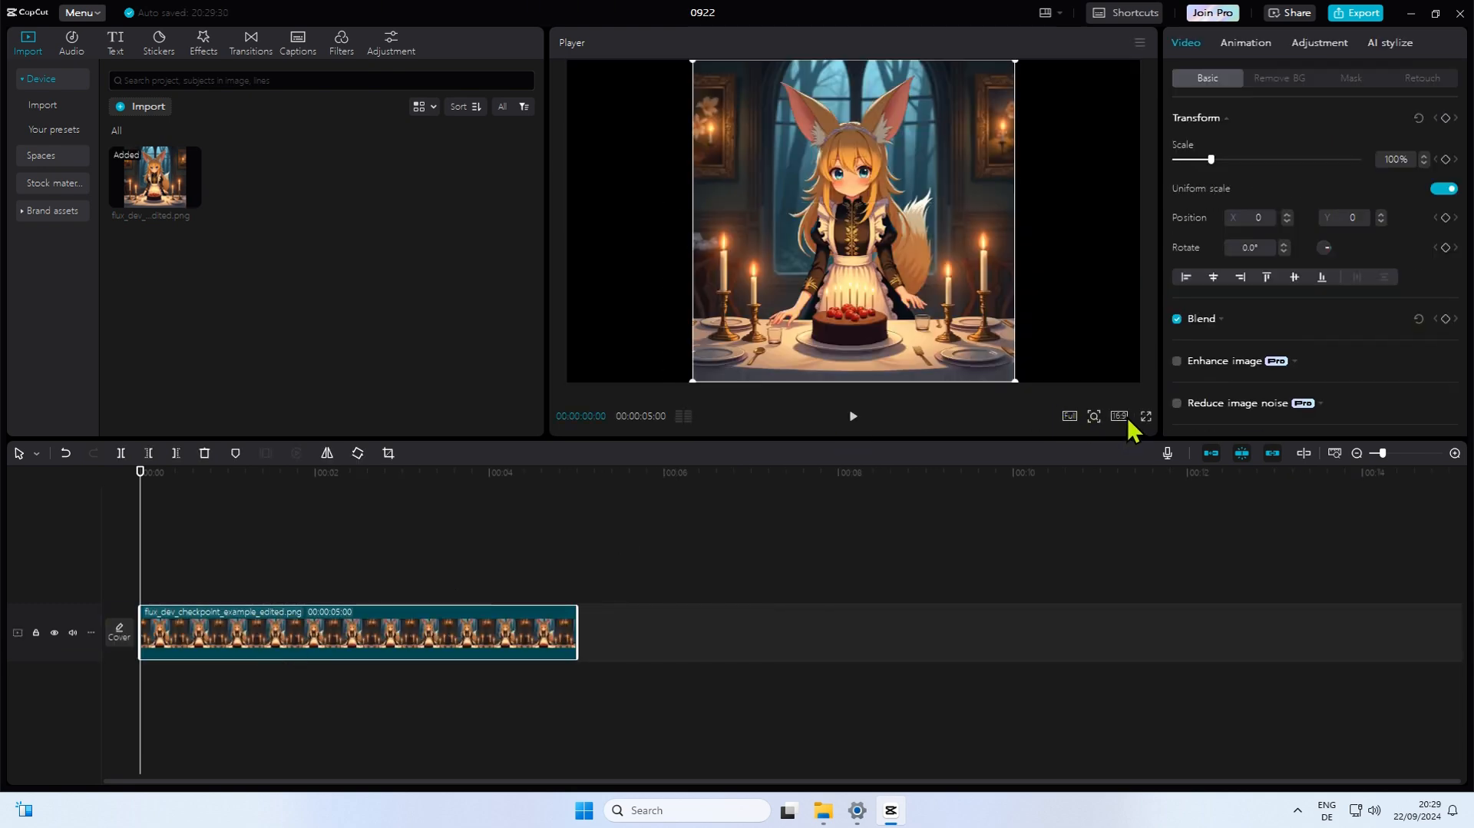
left_click(1119, 416)
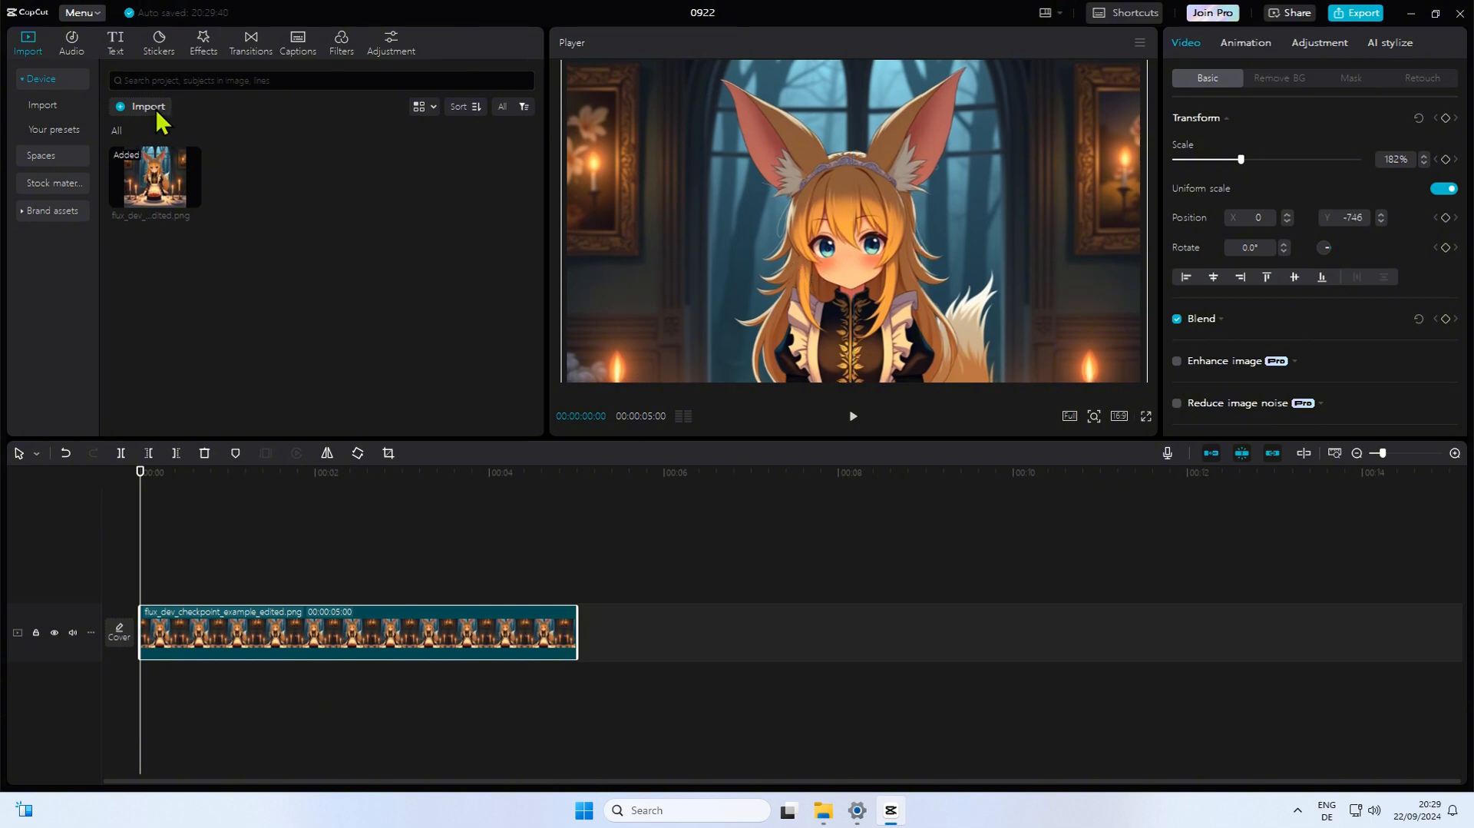
left_click(257, 178)
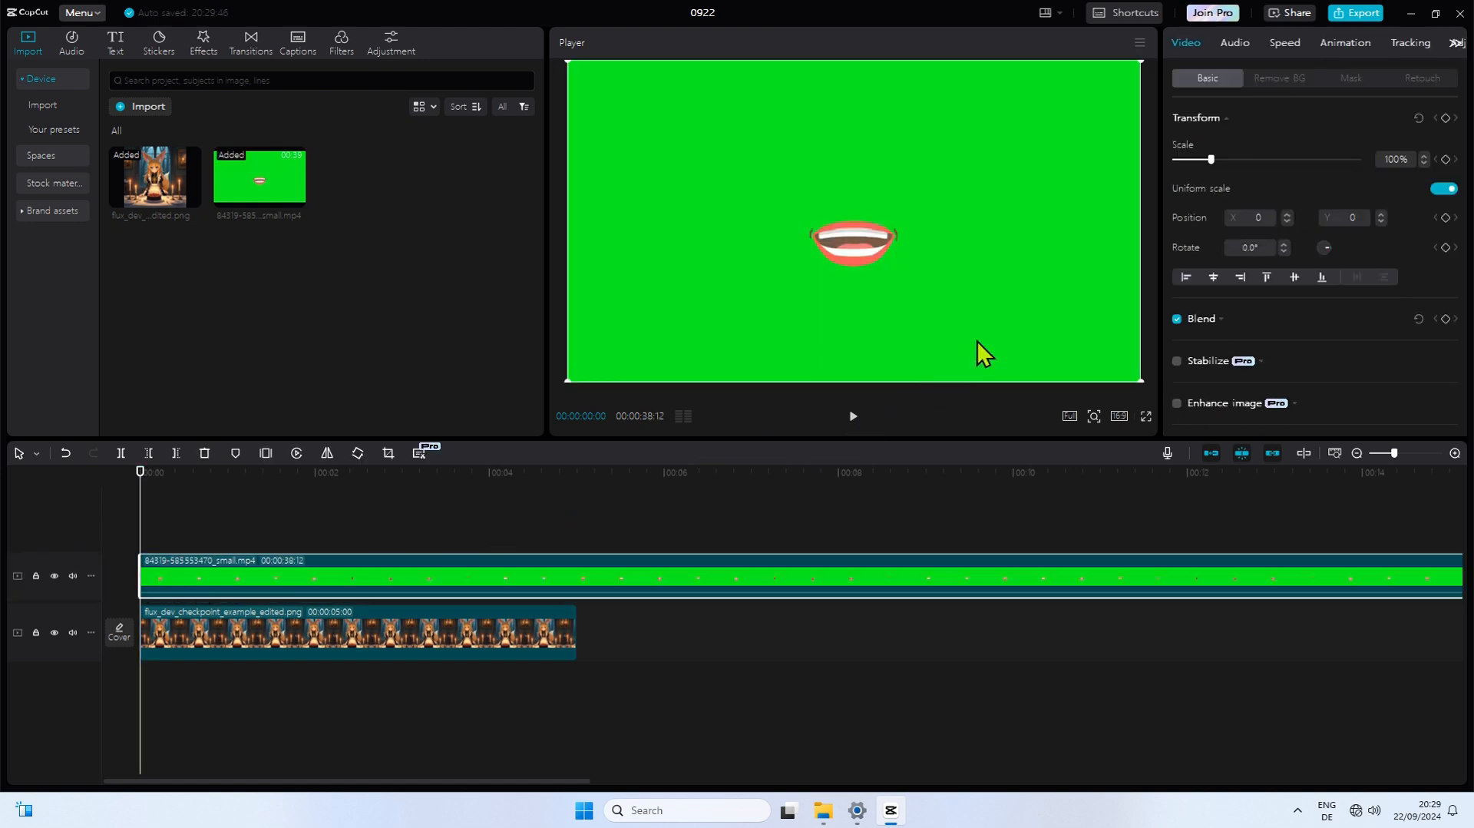
mouse_move(1242, 287)
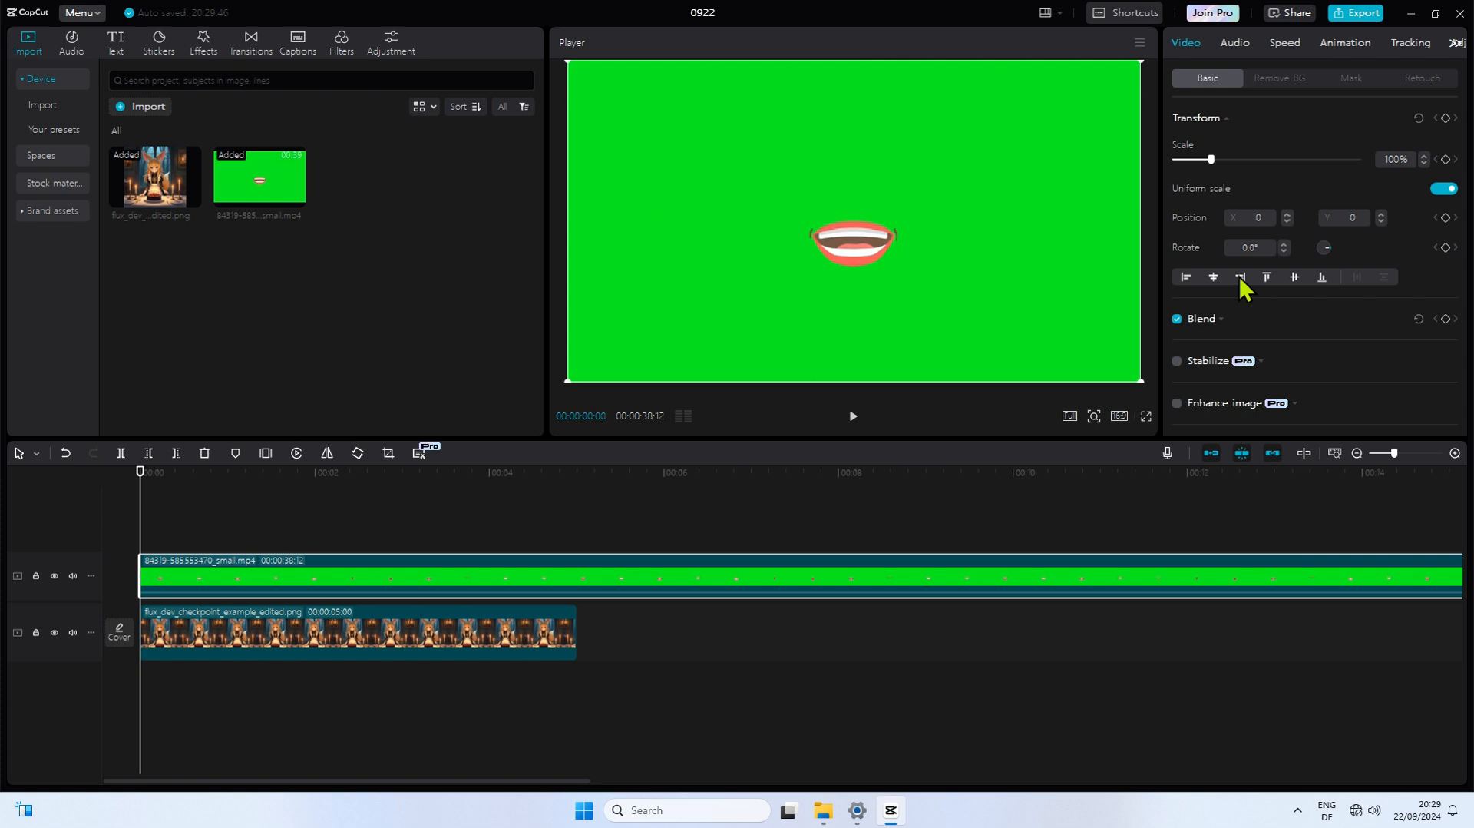
Chroma-key the mouth clip's green and shrink it to 31% over the avatar's mouth
left_click(1279, 78)
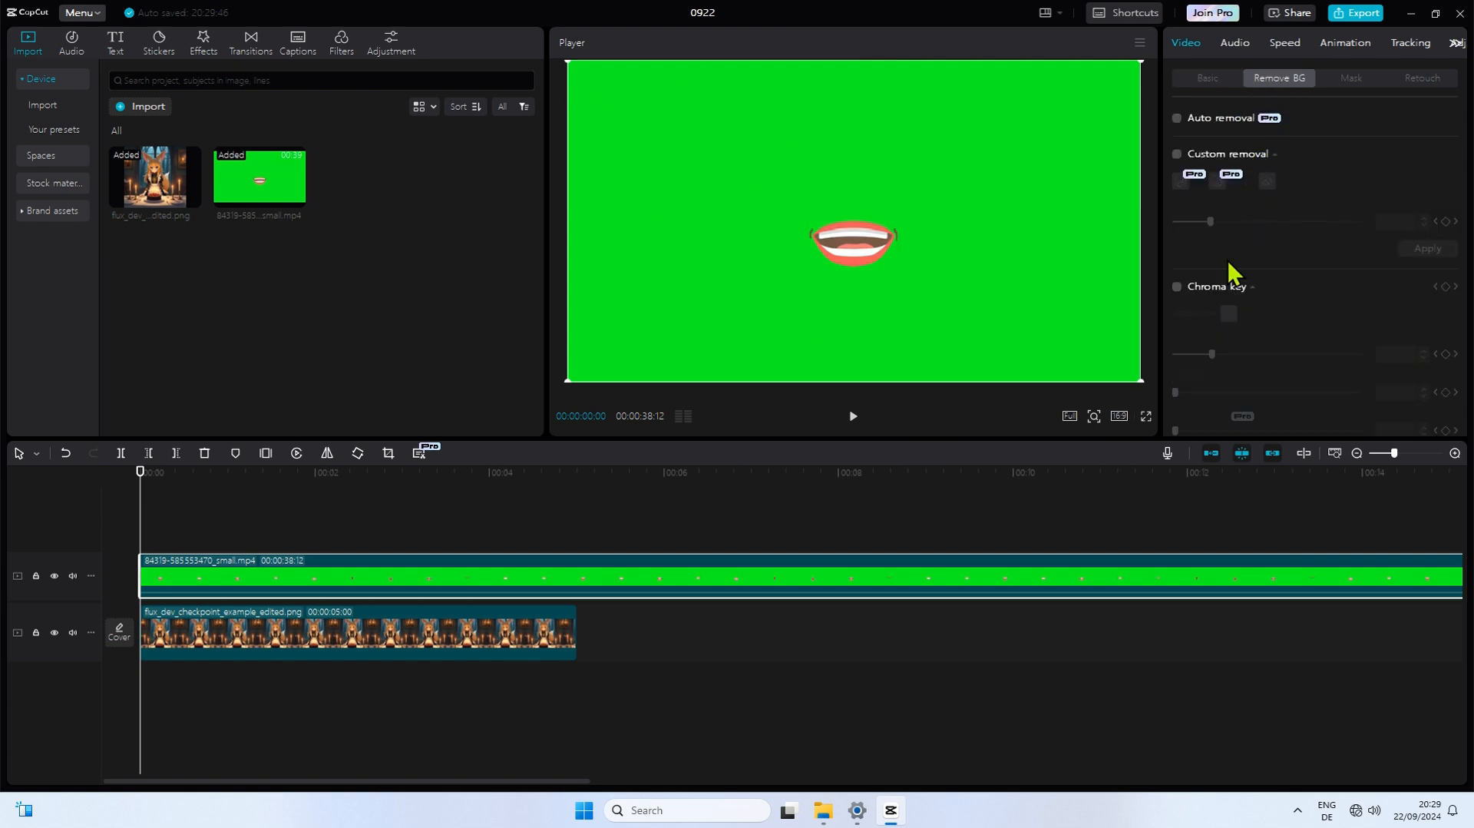
left_click(1176, 286)
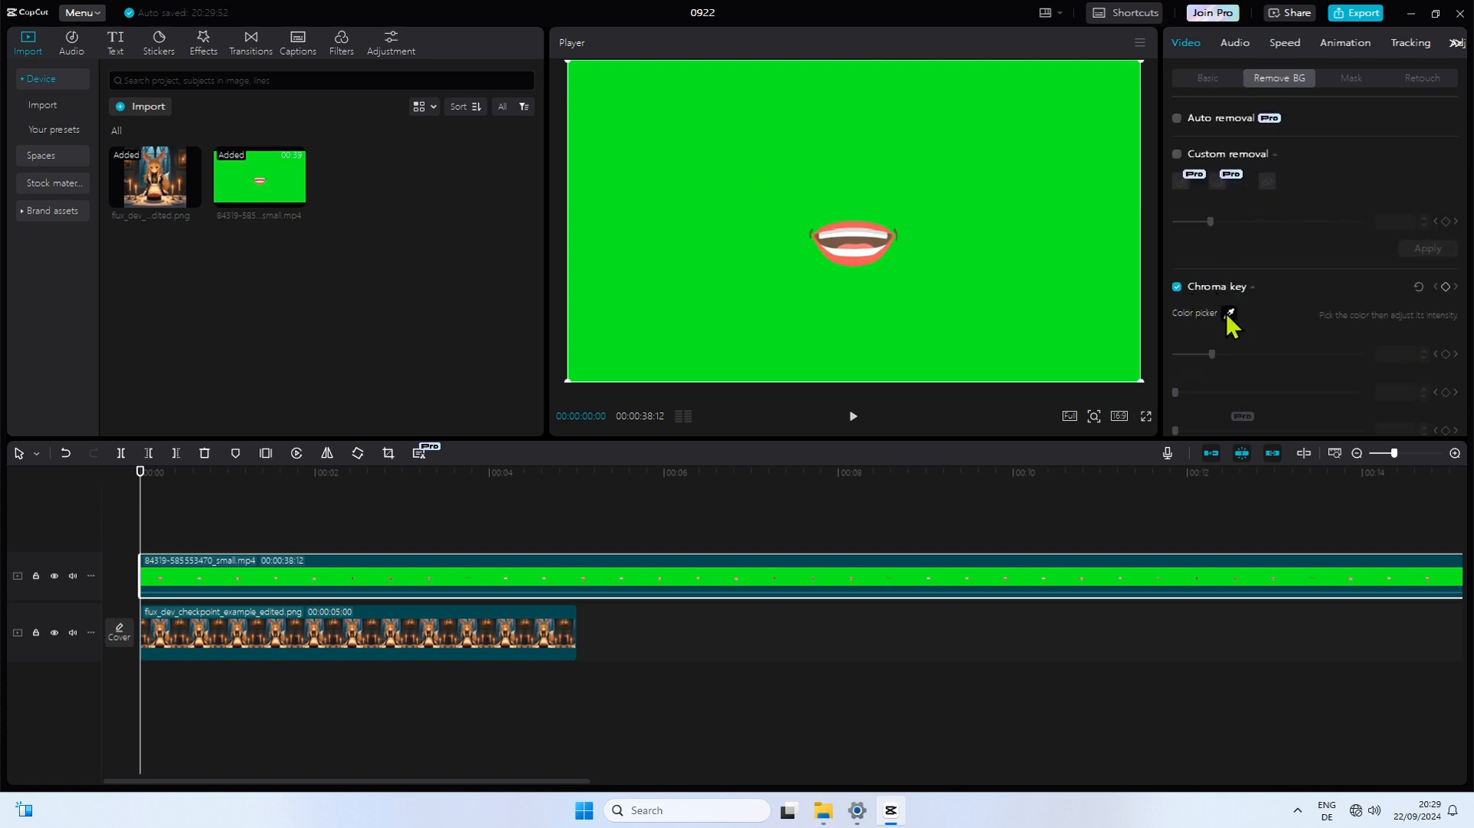
left_click(1228, 313)
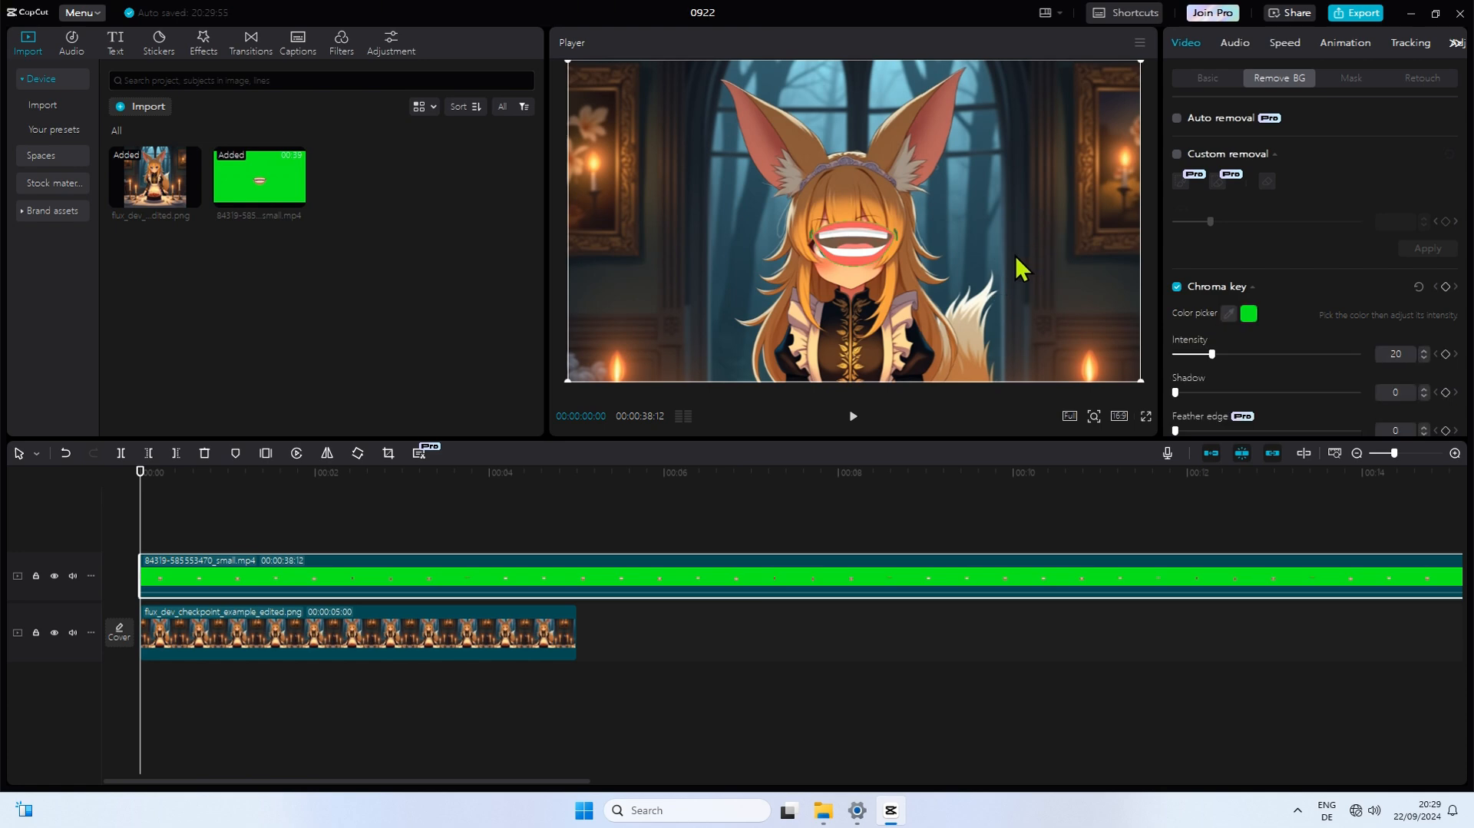
mouse_move(889, 274)
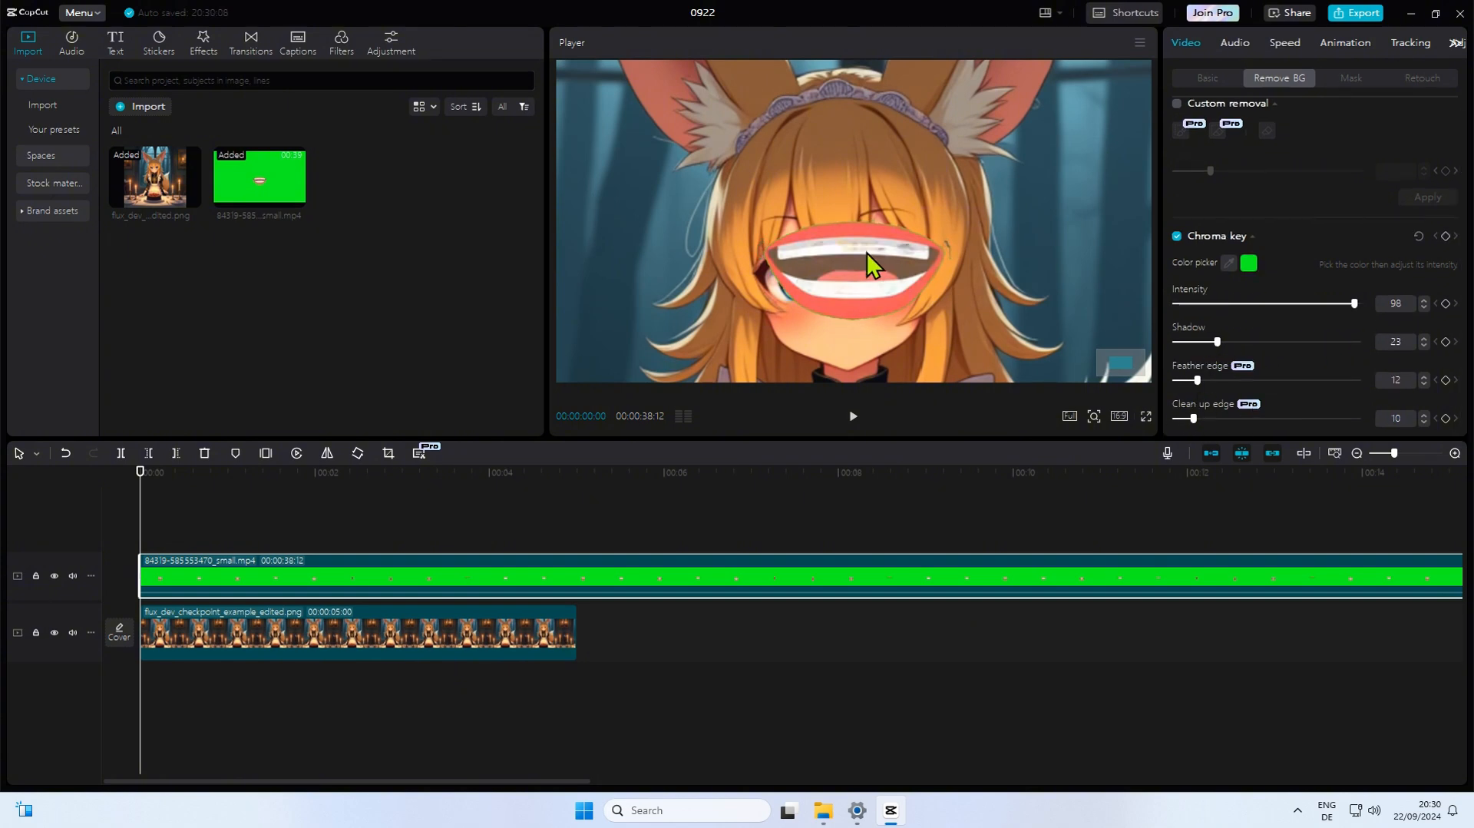
left_click(1207, 78)
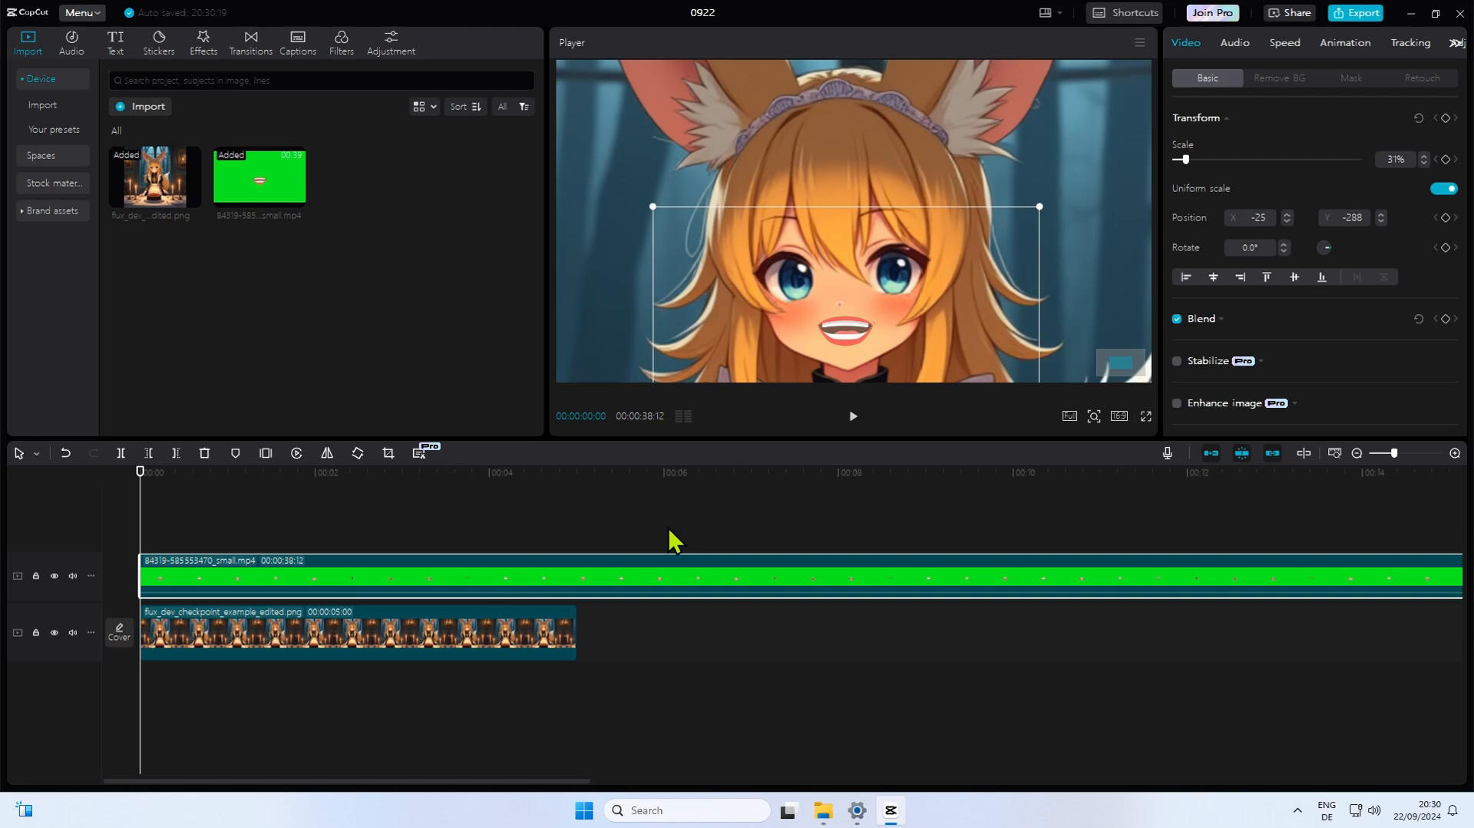
left_click(851, 416)
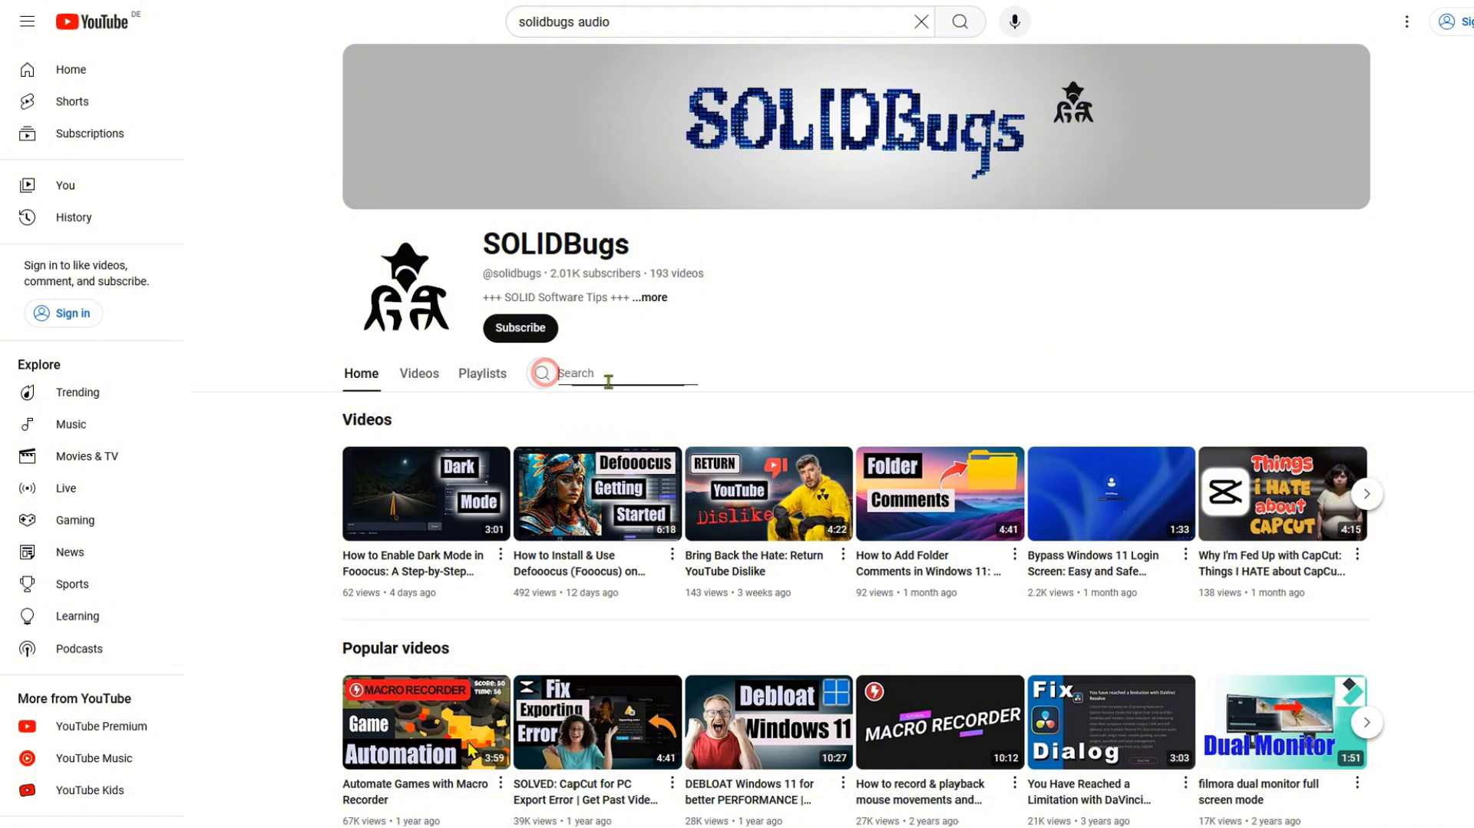
Search the SOLIDBugs channel for 'audio'
type("audi")
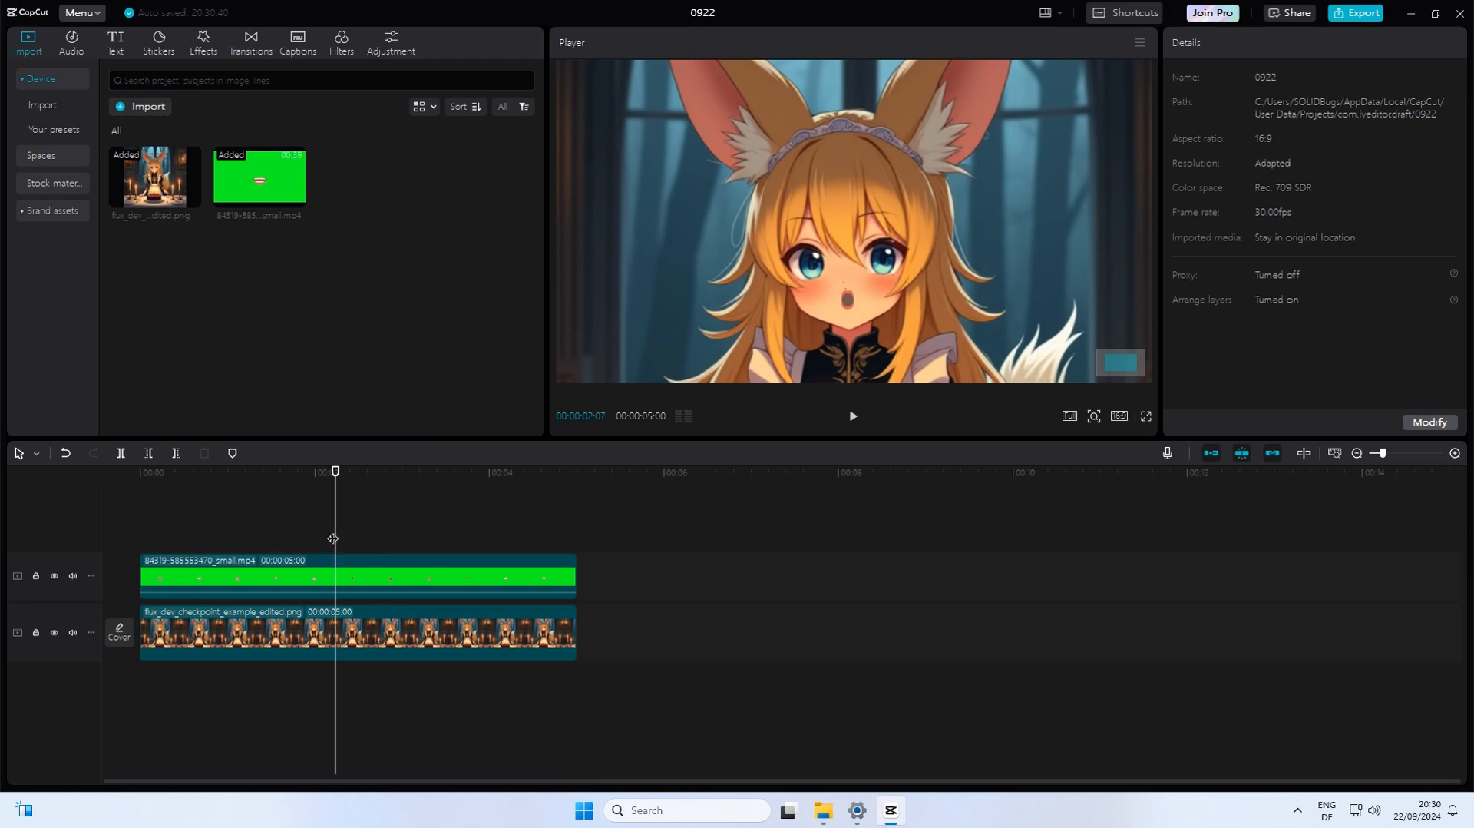
Add the Spark Campfire Party and Love Rainbow Neon effects to the timeline
left_click(202, 43)
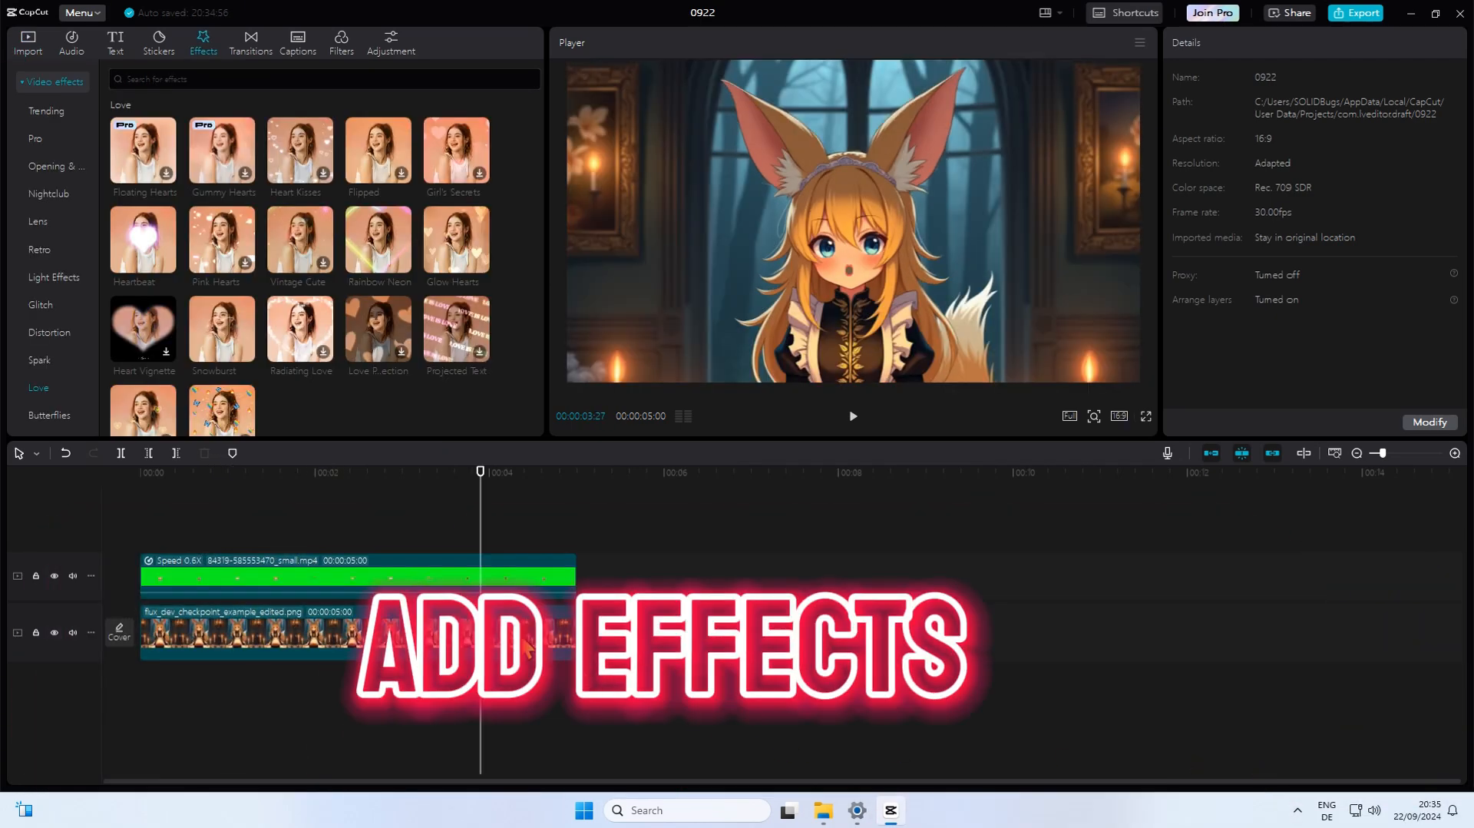
left_click(362, 633)
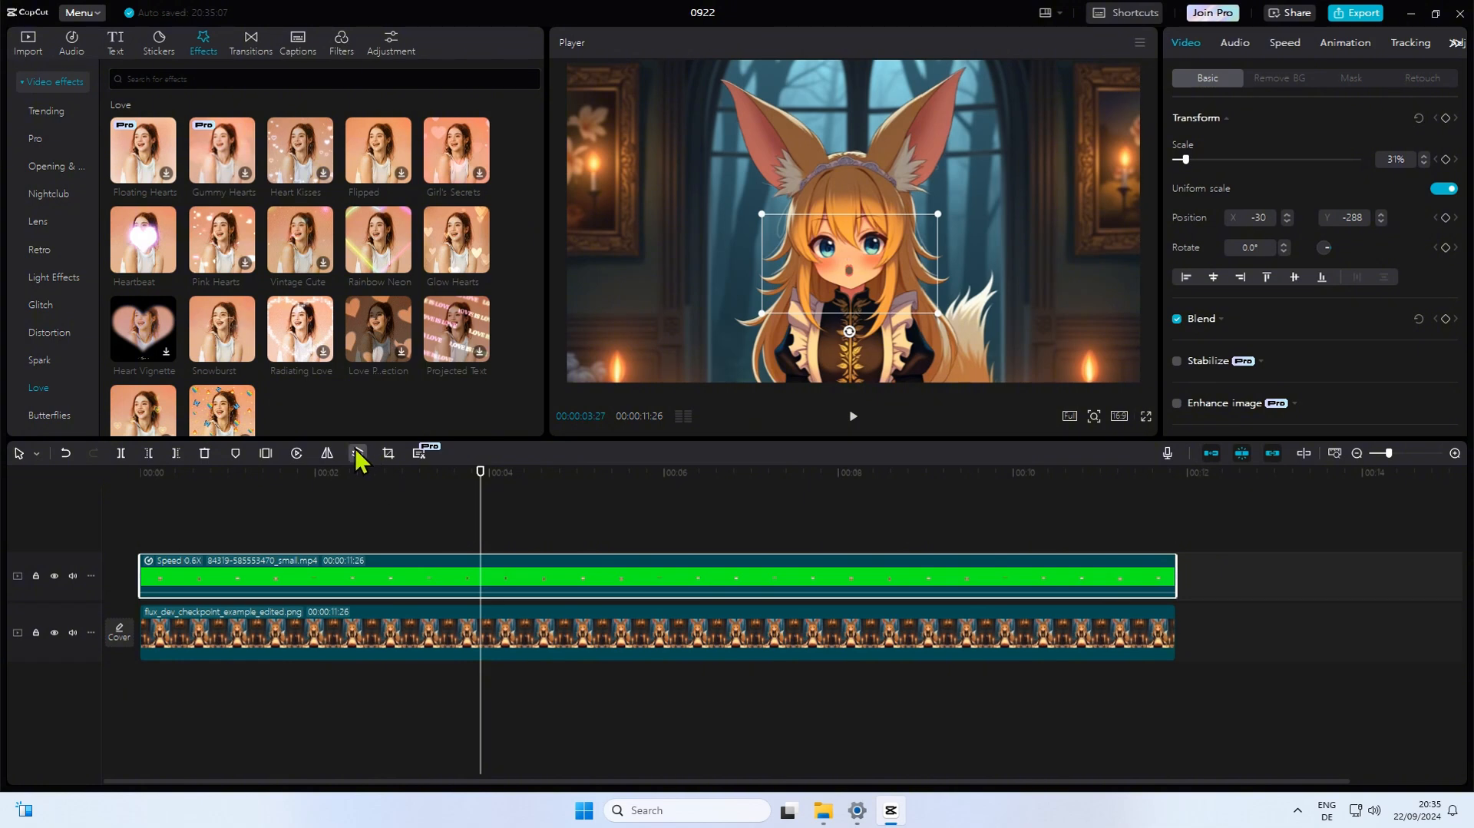
mouse_move(55, 377)
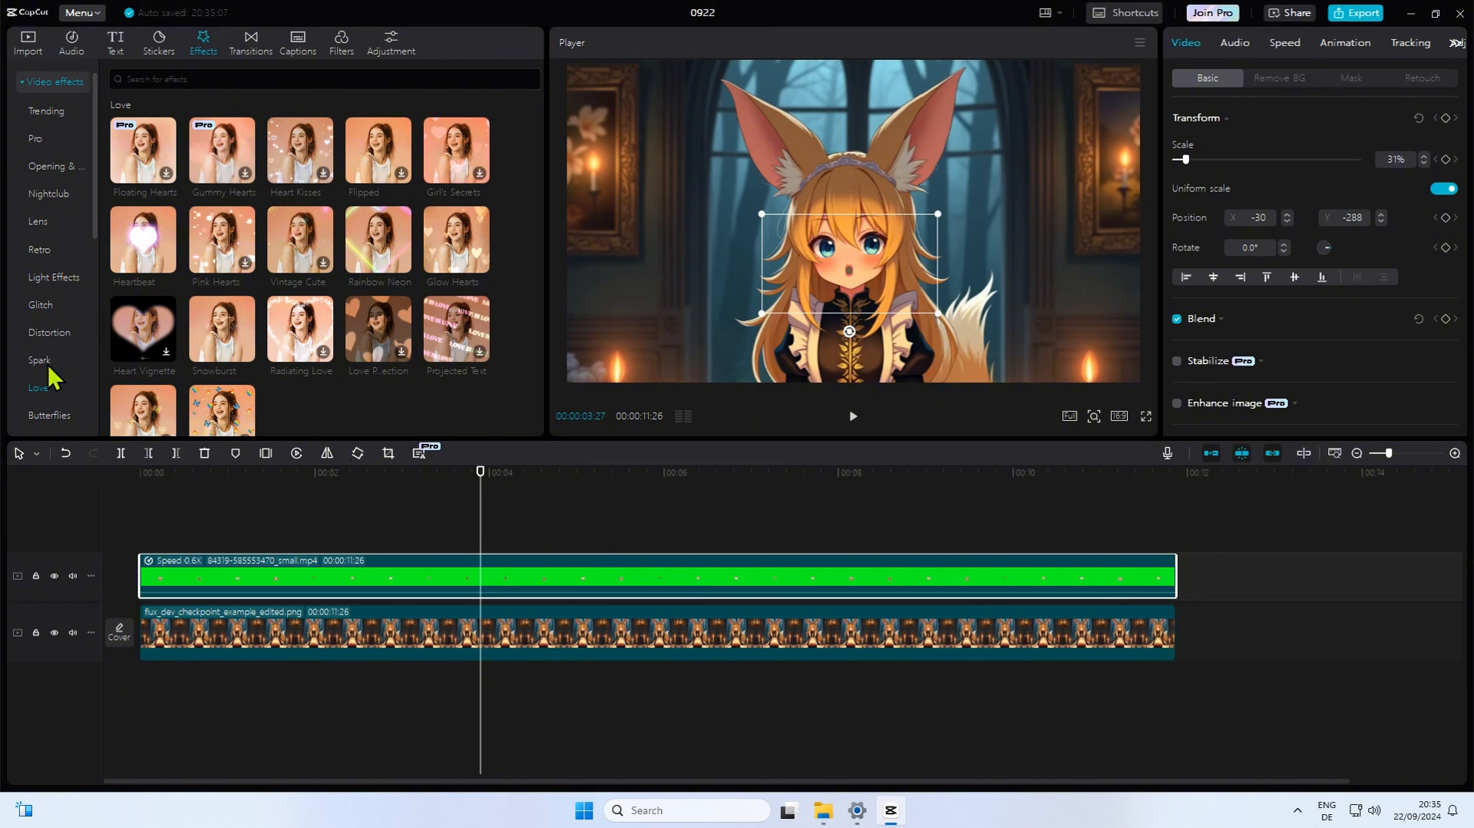
left_click(39, 361)
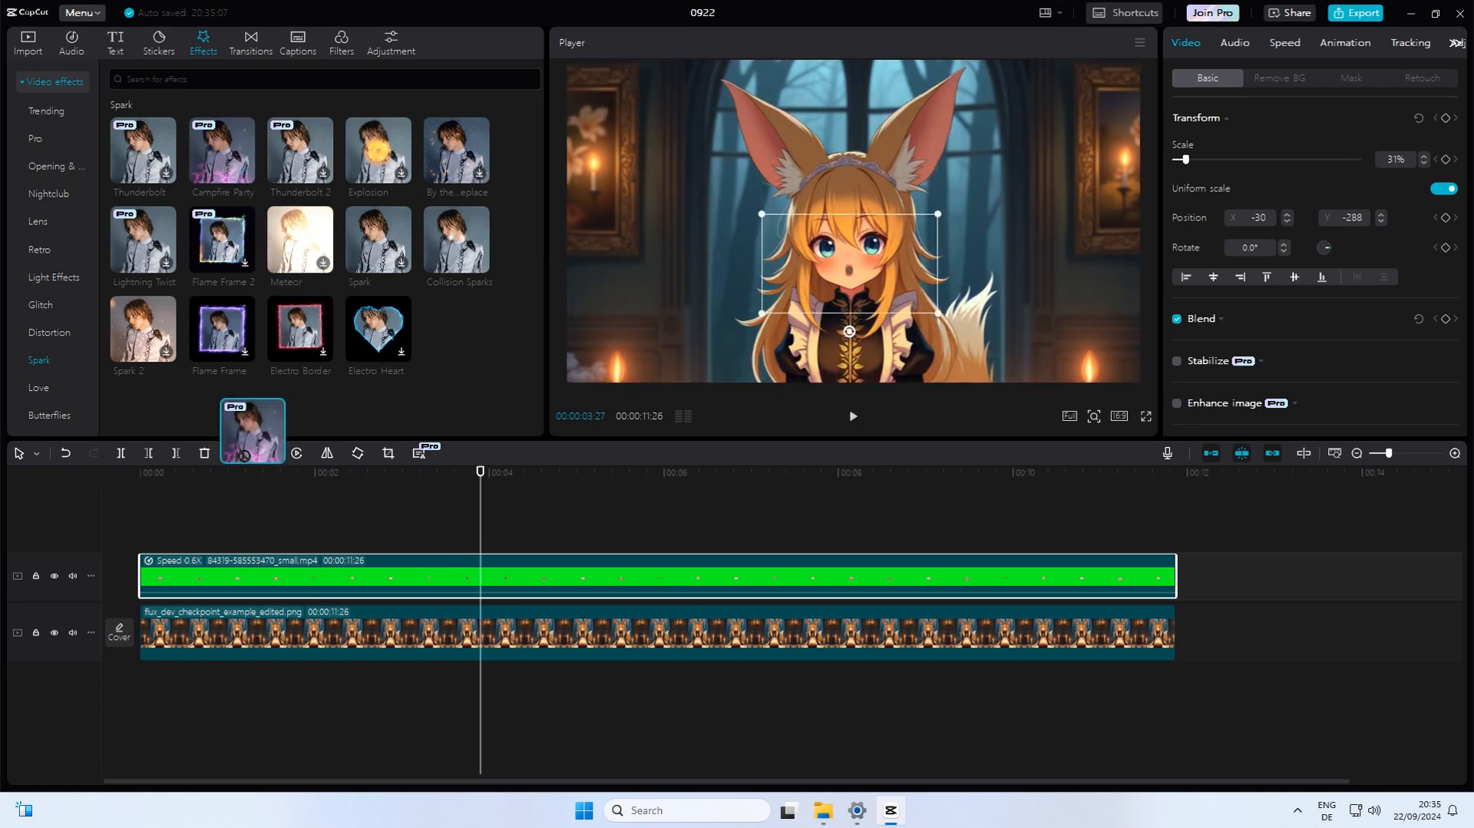
double_click(221, 151)
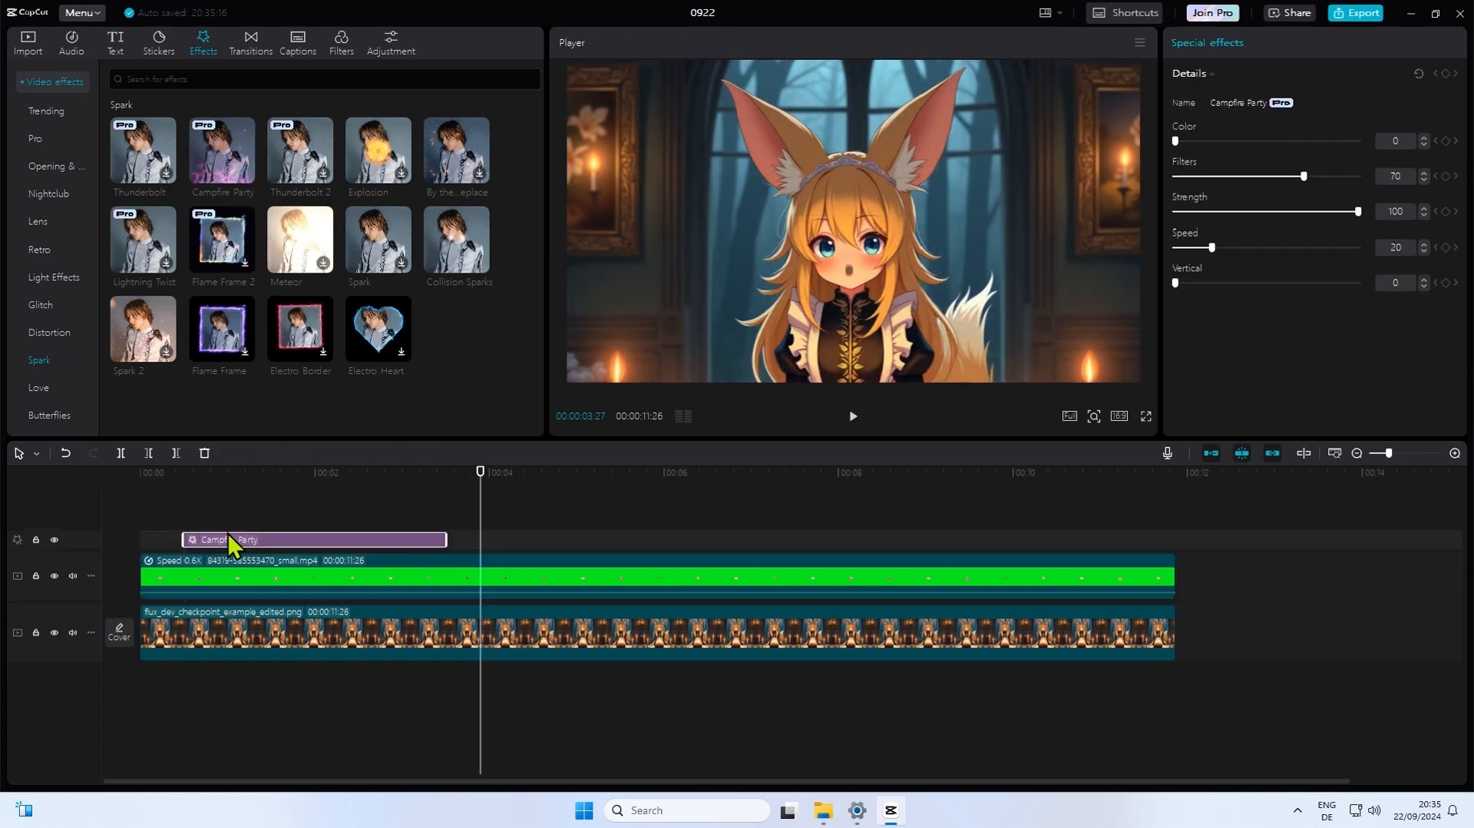
left_click(38, 387)
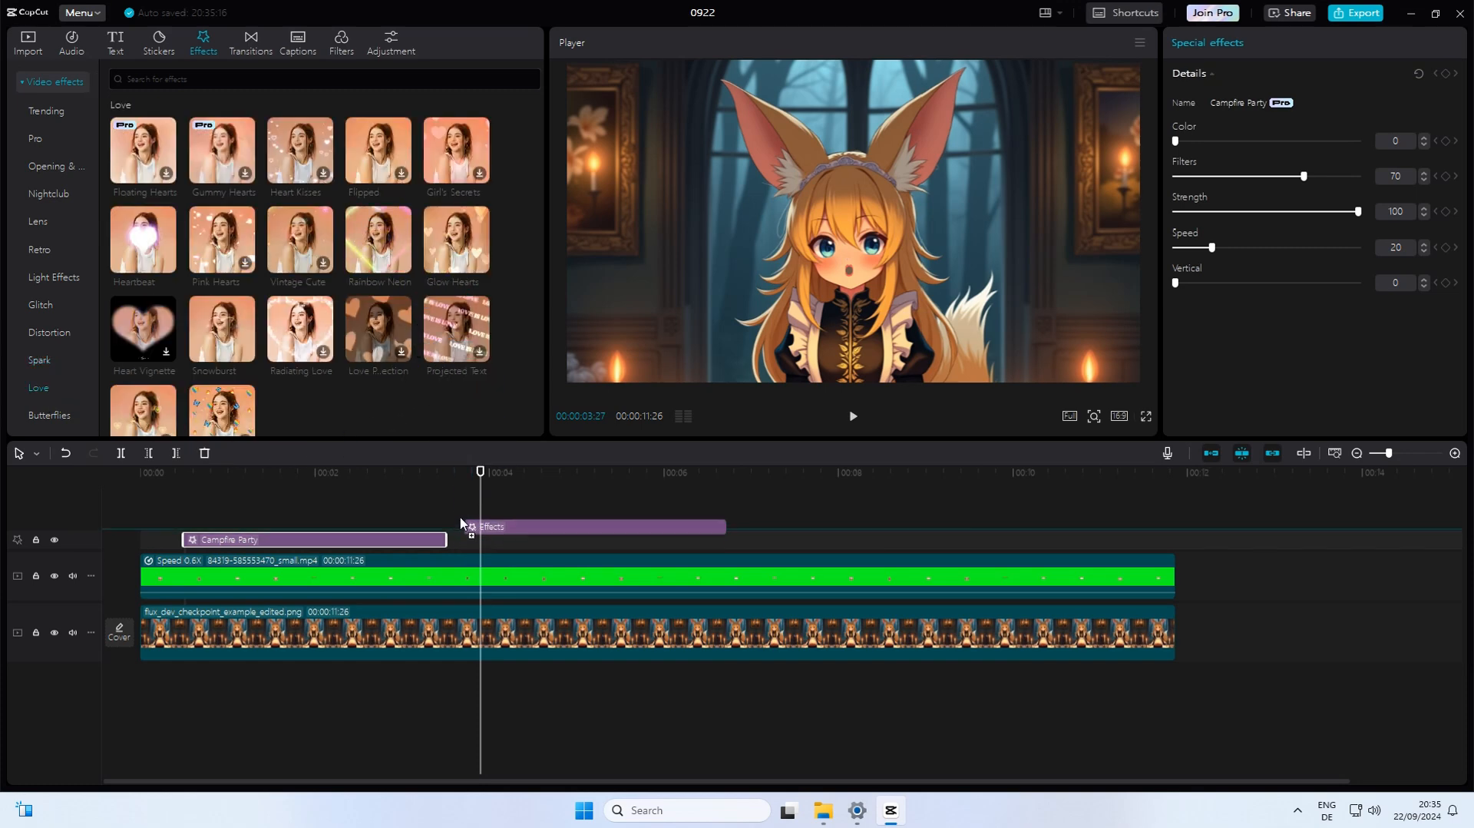
double_click(378, 239)
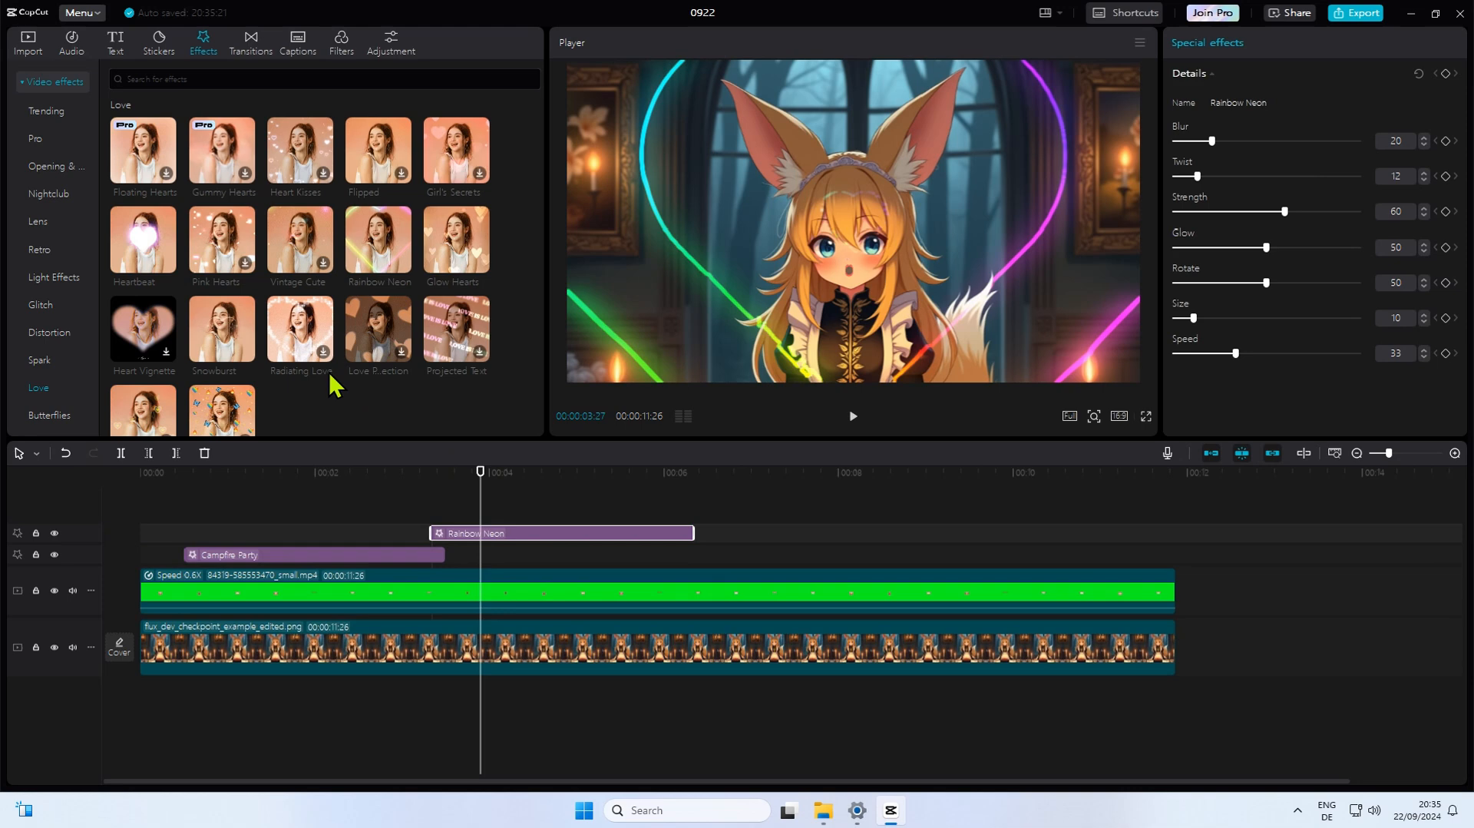
mouse_move(224, 246)
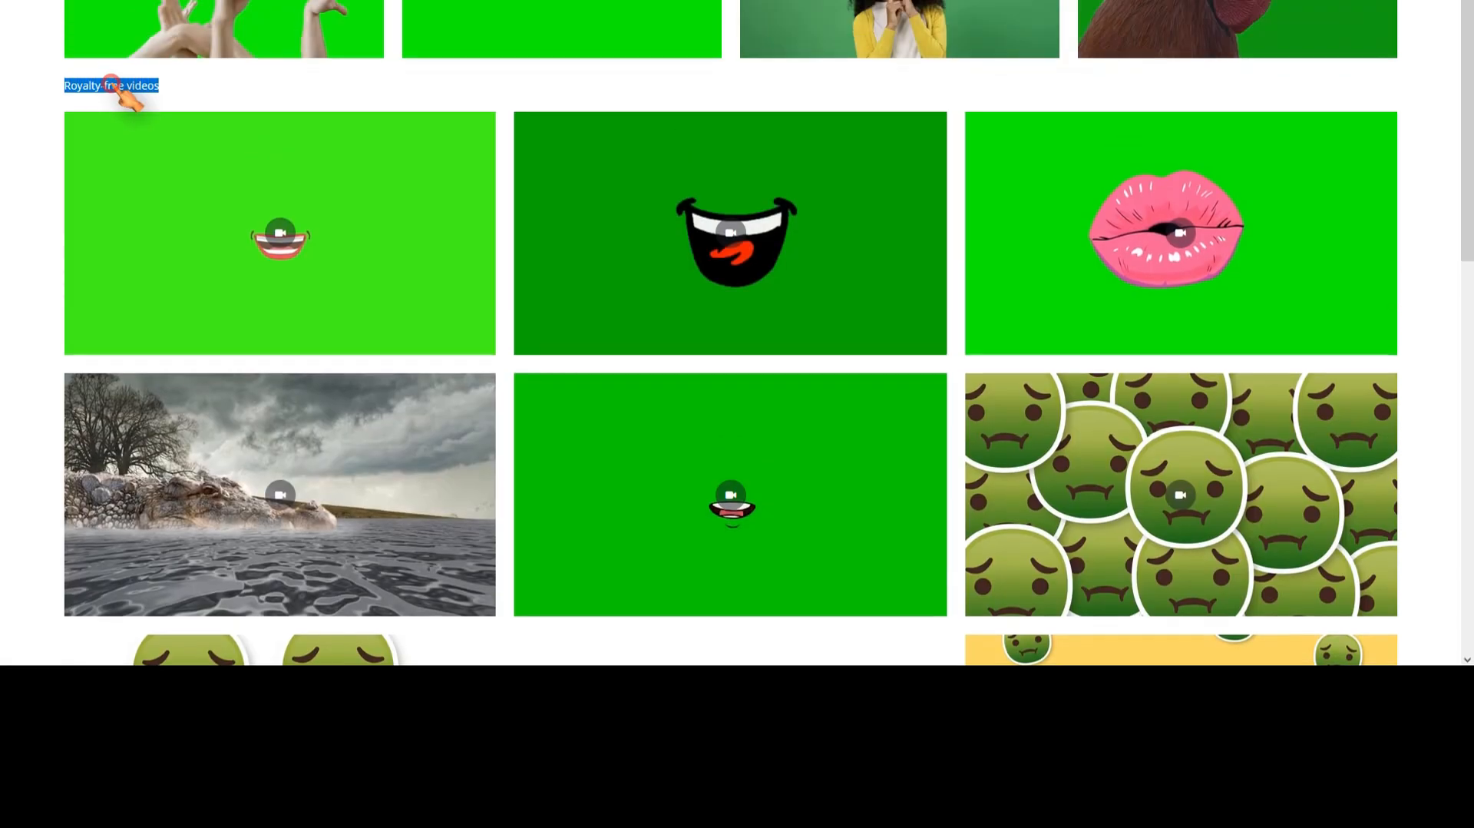
Scroll back up the Pixabay 'green screen +mouth' results
scroll("up", 3)
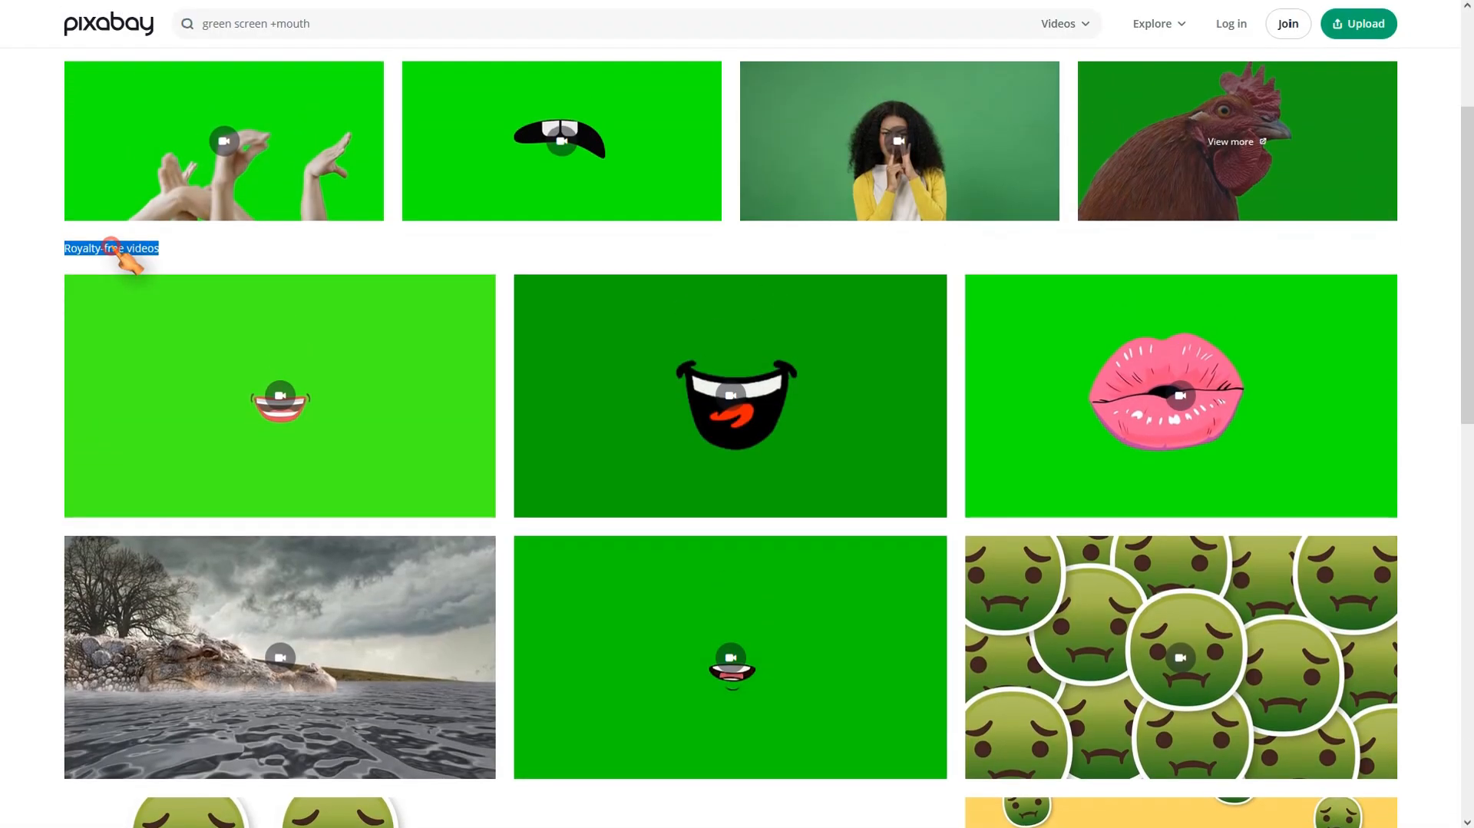